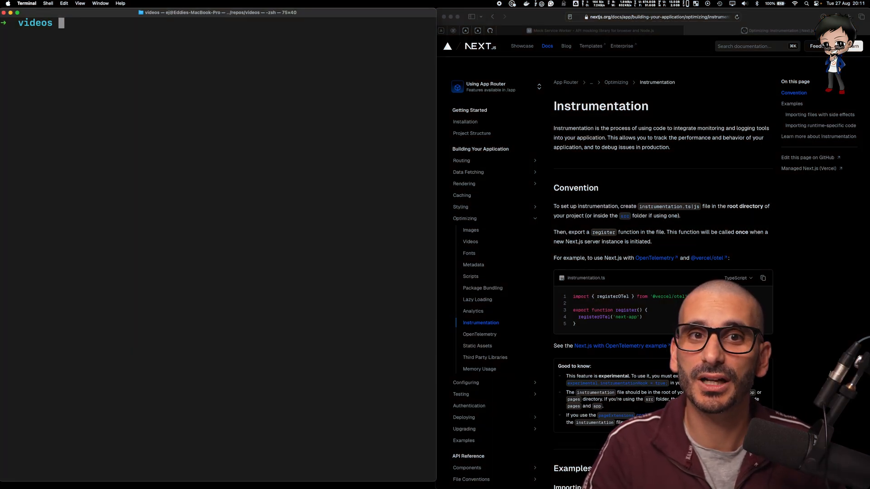
Run npx create-next-app@latest mswjs-video, accept the prompts and passphrase, and cd into the project.
type("npx crete")
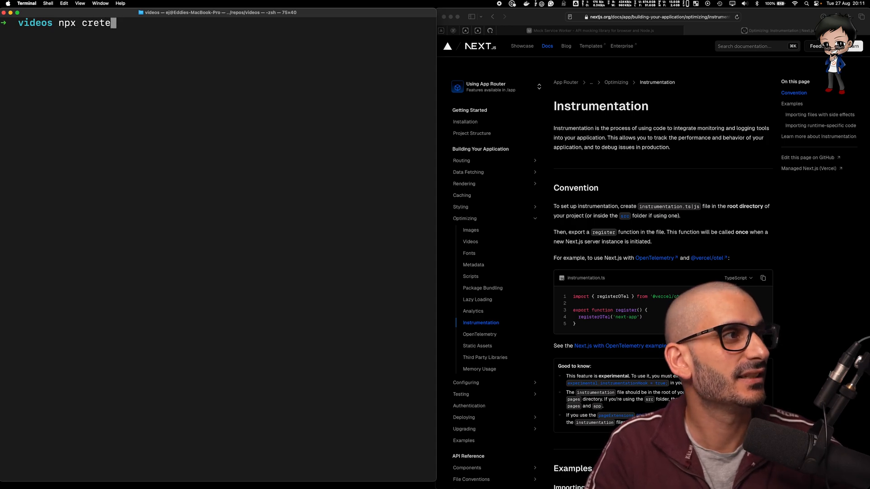
type("create-next-a")
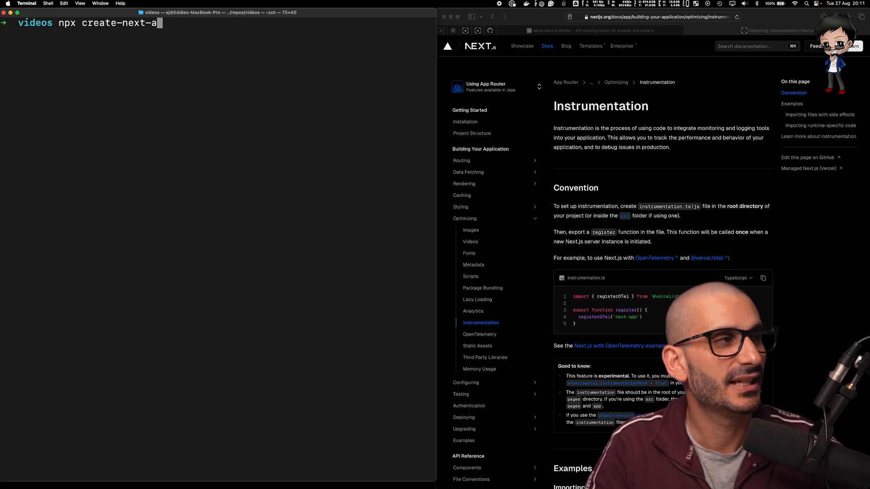
type("pp@latest")
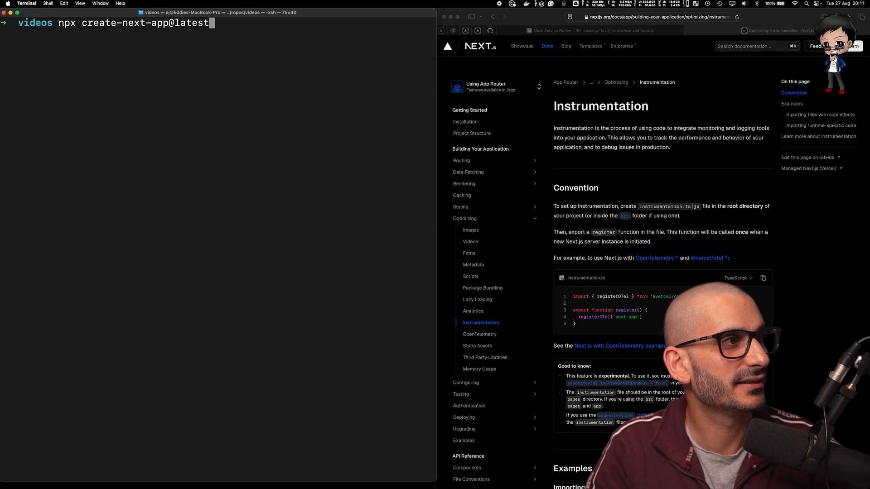
type("ms")
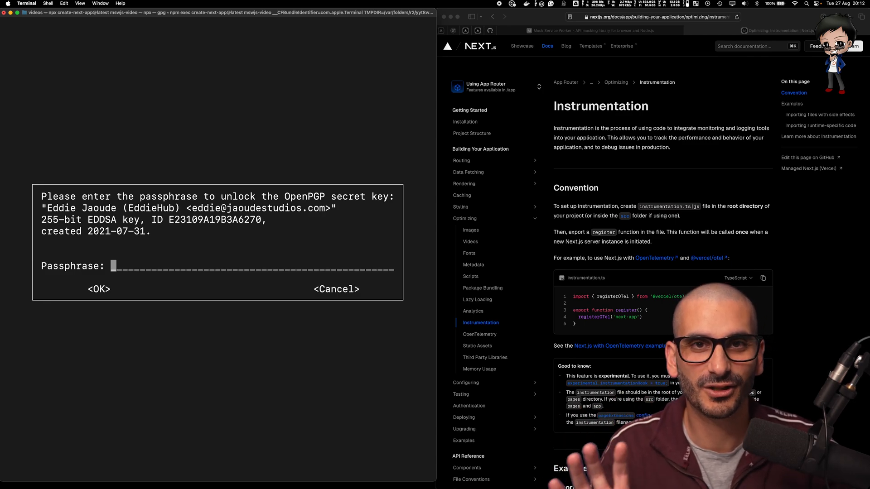
type("*")
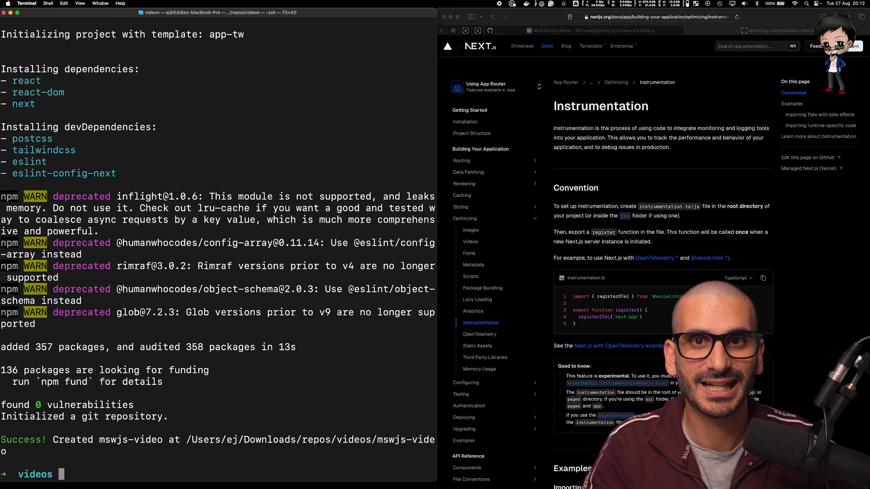
type("cd")
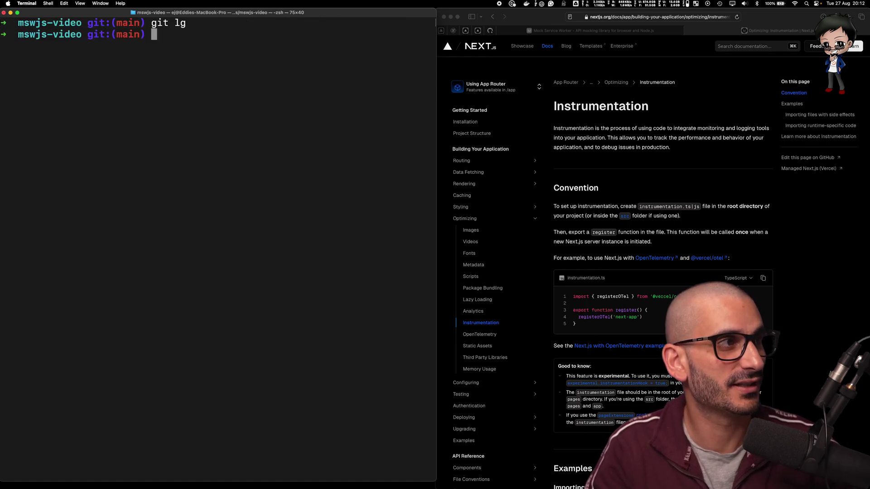
Run npm run dev and load the starter page at localhost:3000 in the browser.
type("n")
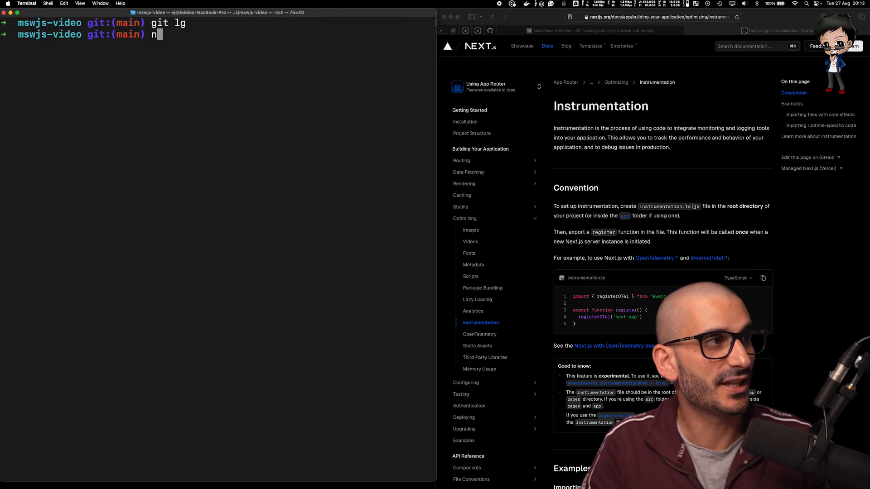
type("pm run dev")
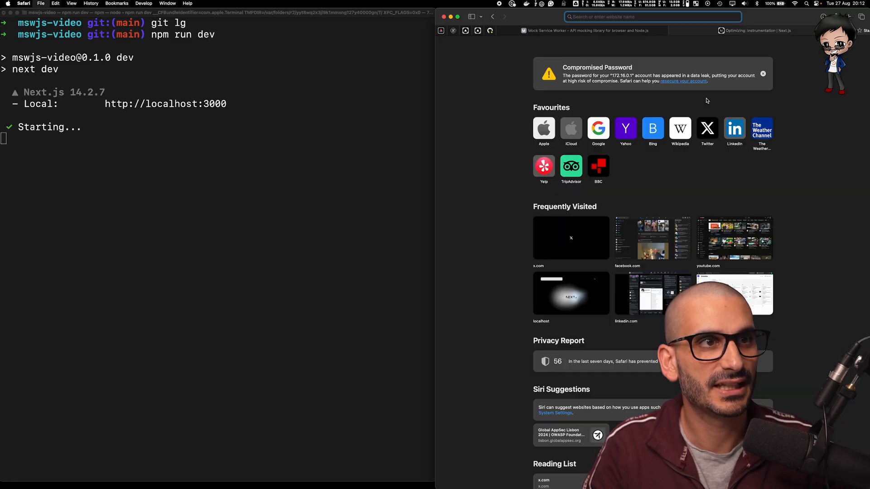
type("localhost:3000")
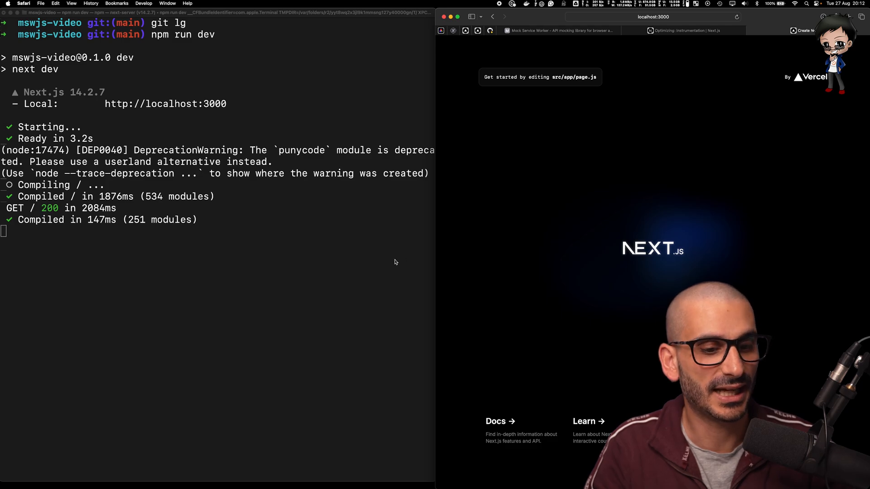
key("Ctrl+c")
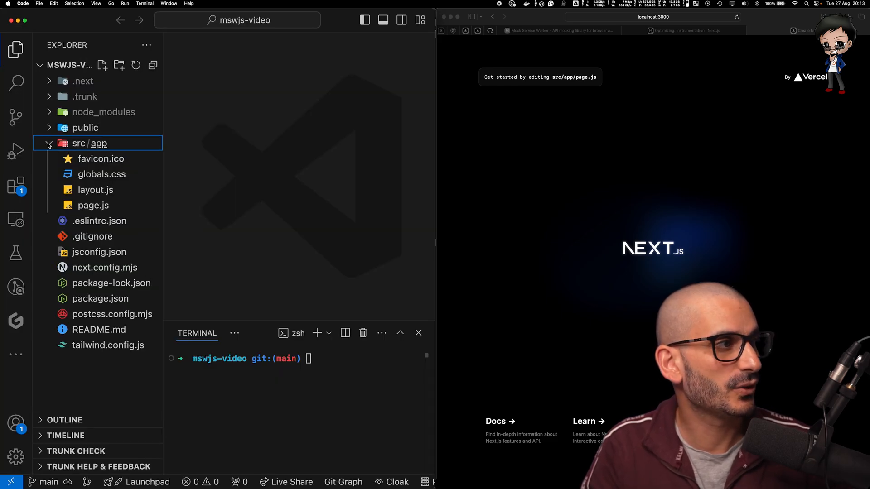
Strip page.js down to return <div>hello world</div> and rerun npm run dev.
double_click(93, 205)
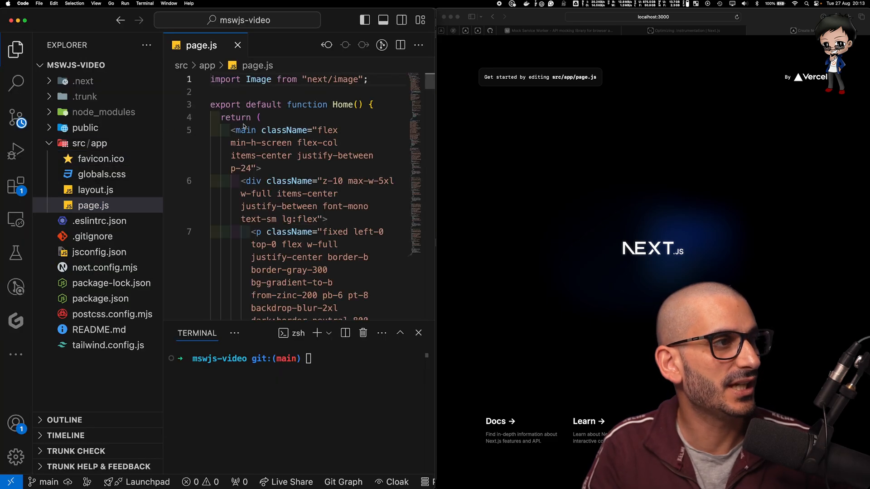
scroll("down", 3)
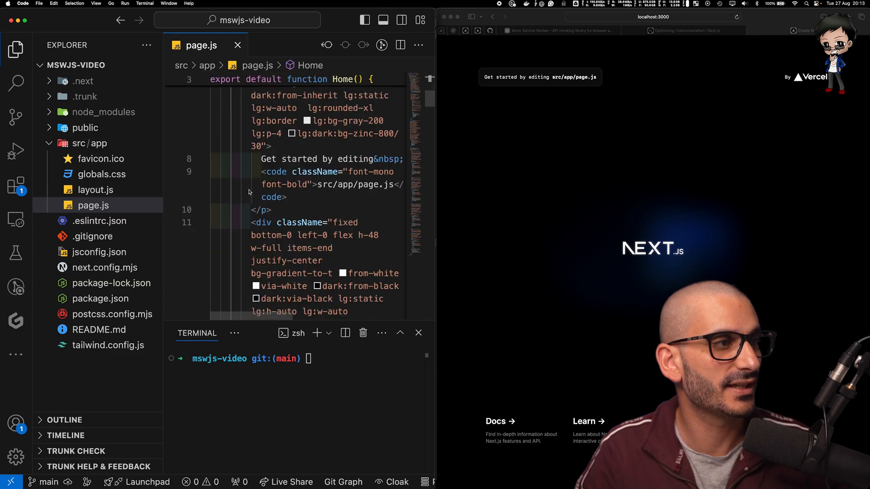
scroll("down", 3)
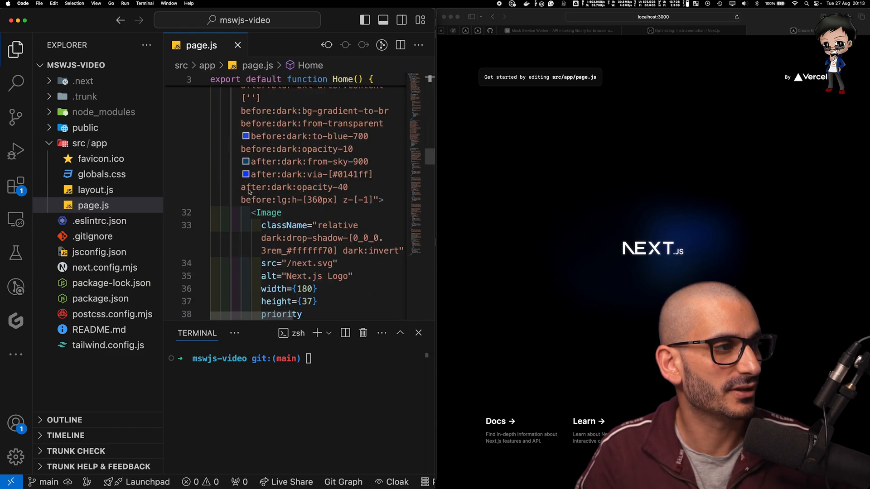
scroll("down", 3)
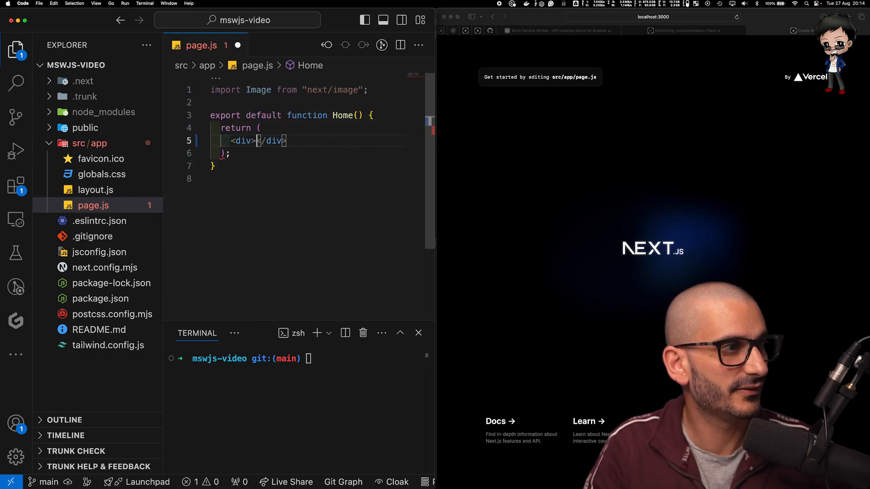
type("hello world")
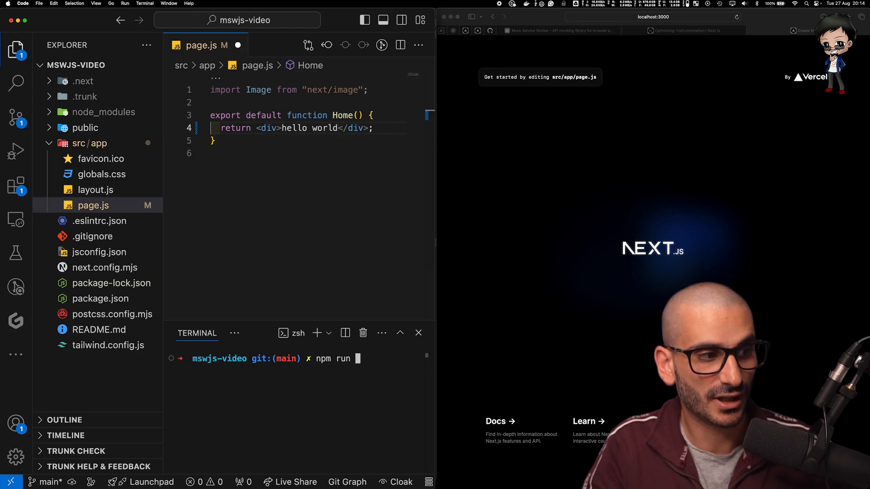
type("dev")
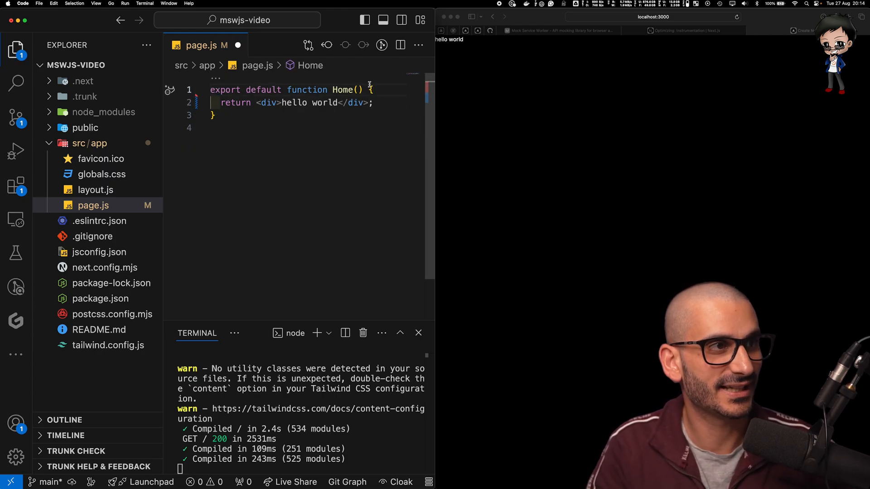
Make Home async, await fetch of api.github.com/users/eddiejaoude, parse res.json() and console.log the data.
key("Enter")
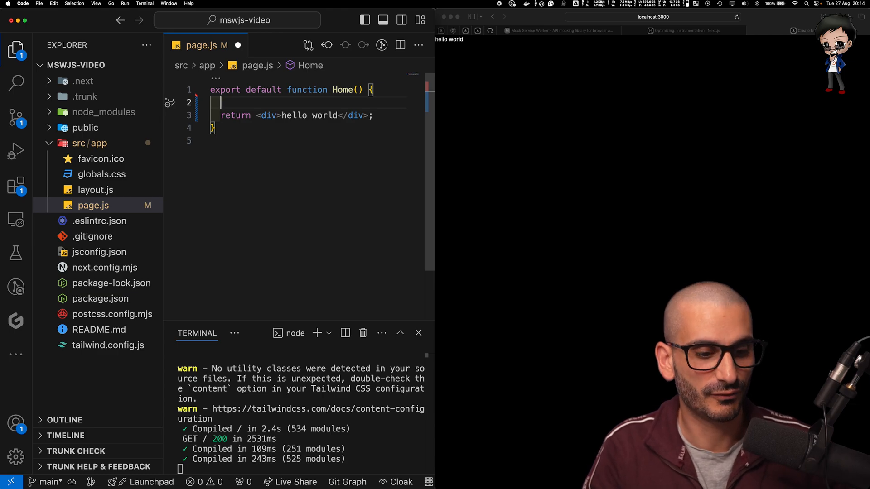
type("const res =")
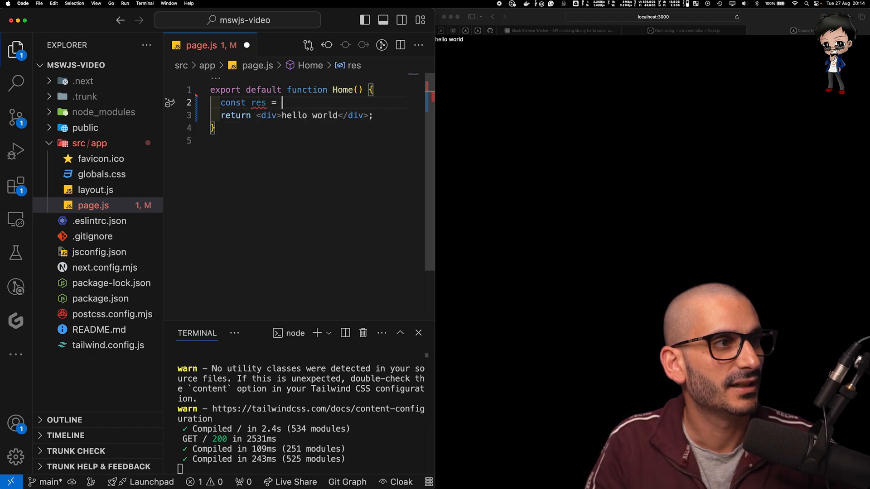
type("await")
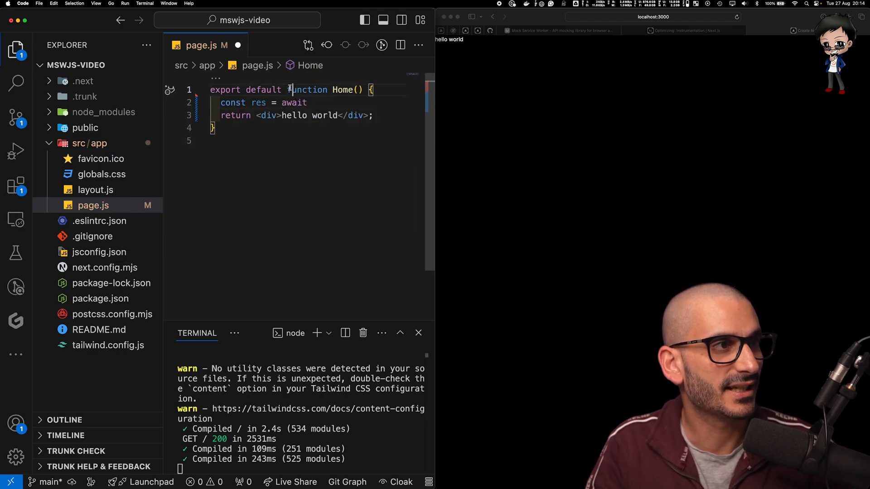
type("async")
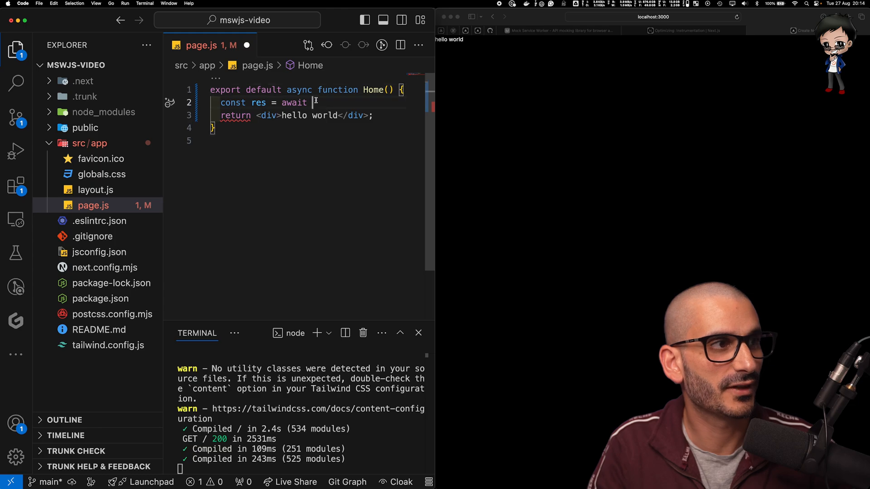
type("fetch(\"")
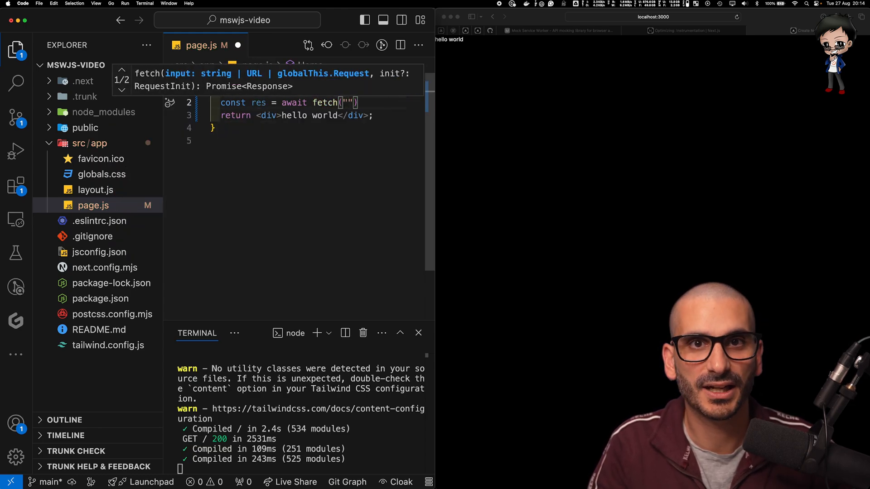
type("htts")
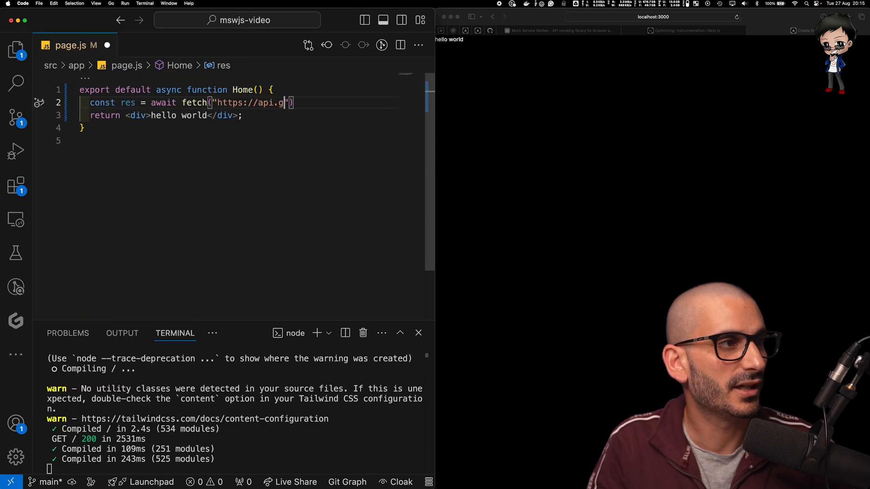
type("ithub.com/users/")
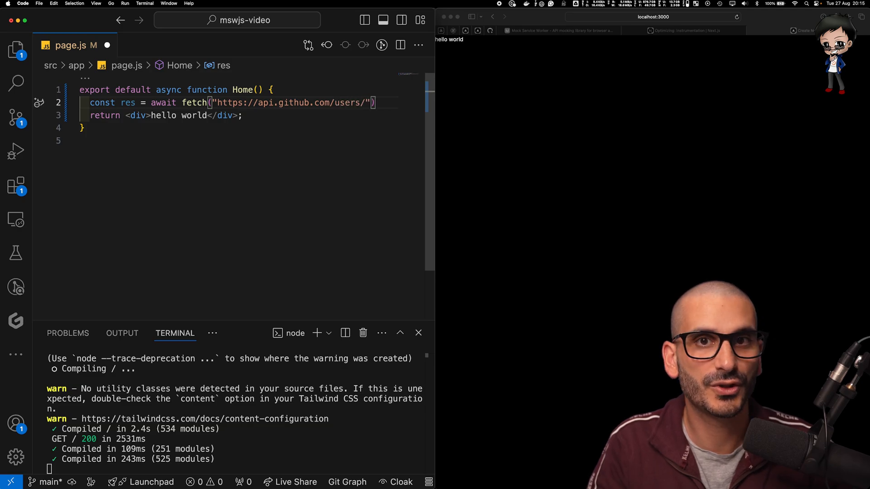
type("eddiejaoude")
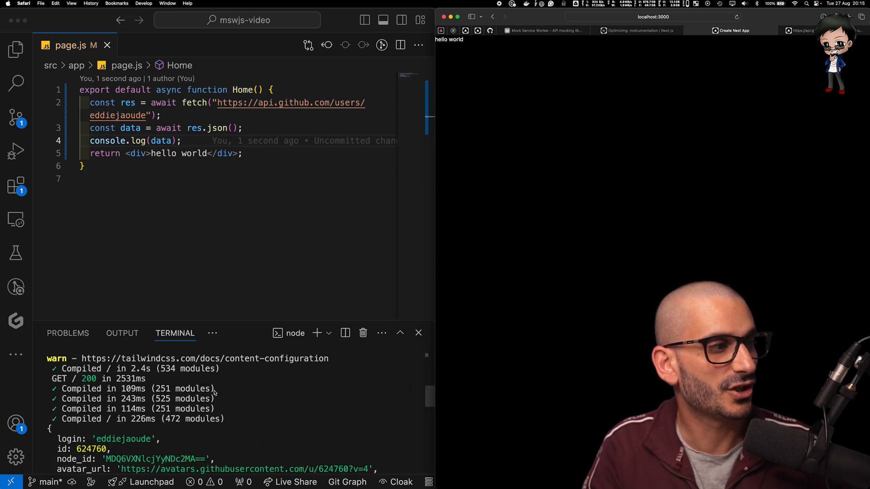
scroll("down", 3)
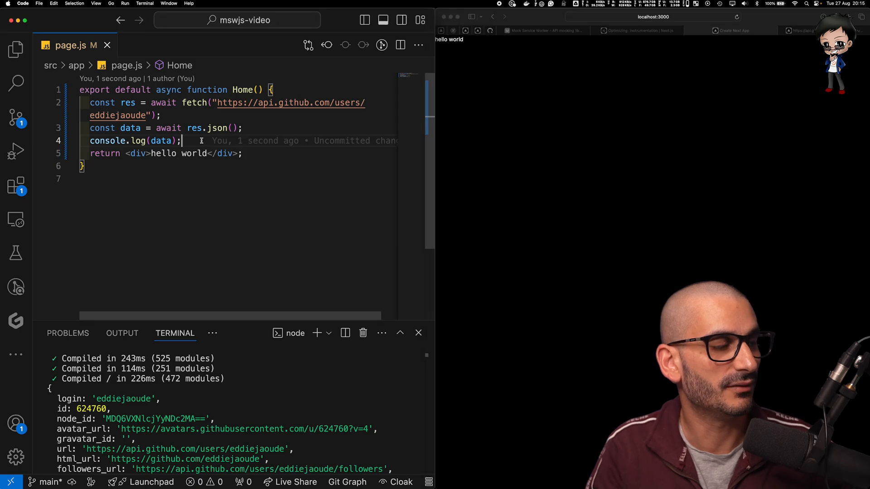
Render the user's name and round avatar with Copilot's Tailwind markup, then show the Explorer file tree.
key("Backspace")
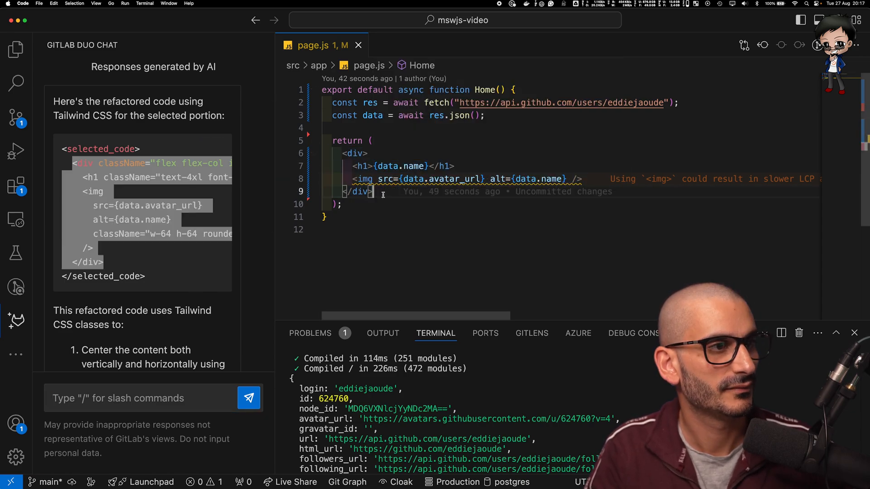
left_click_drag(342, 153, 372, 191)
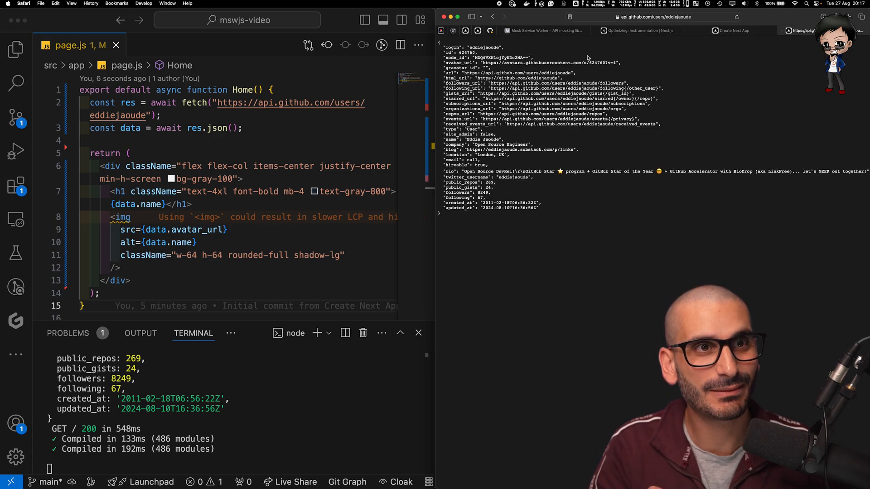
left_click(730, 31)
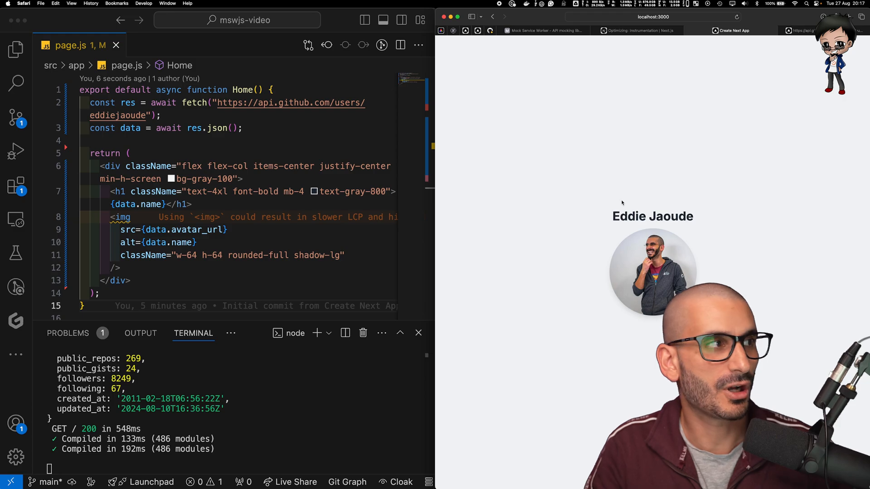
left_click(15, 45)
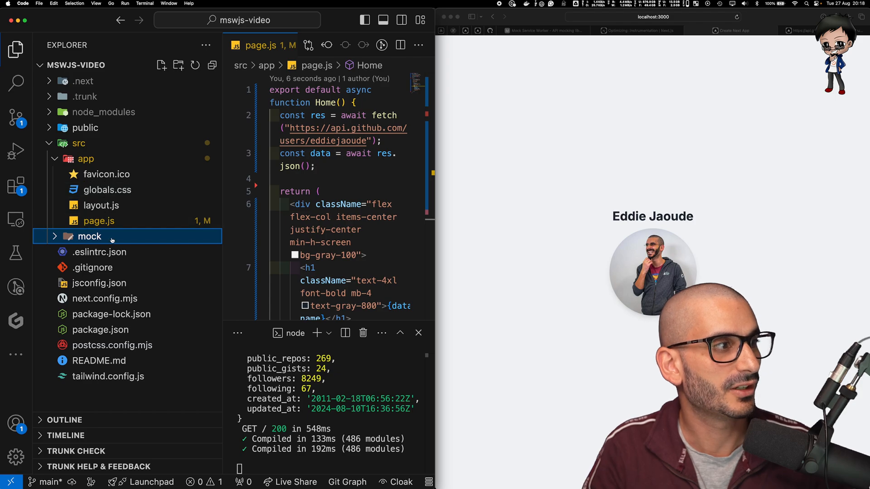
Create mock/data/user.json with the GitHub user JSON and append (mock) to the name.
left_click(88, 236)
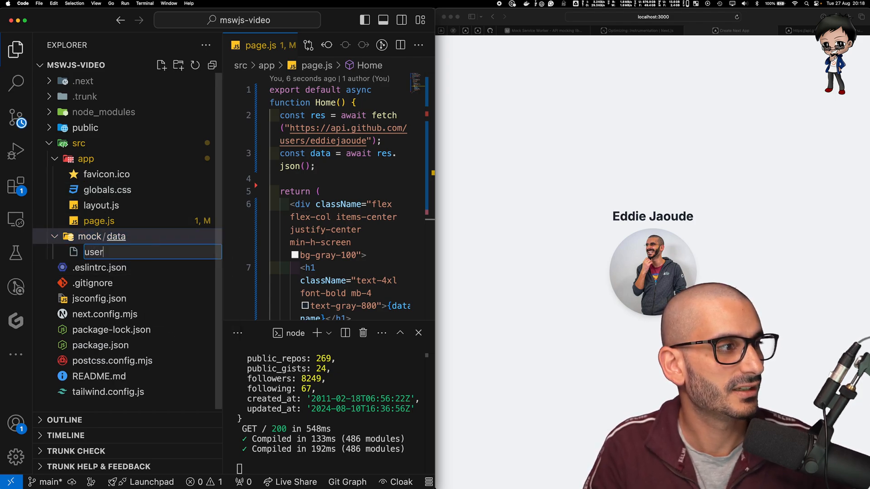
key("Enter")
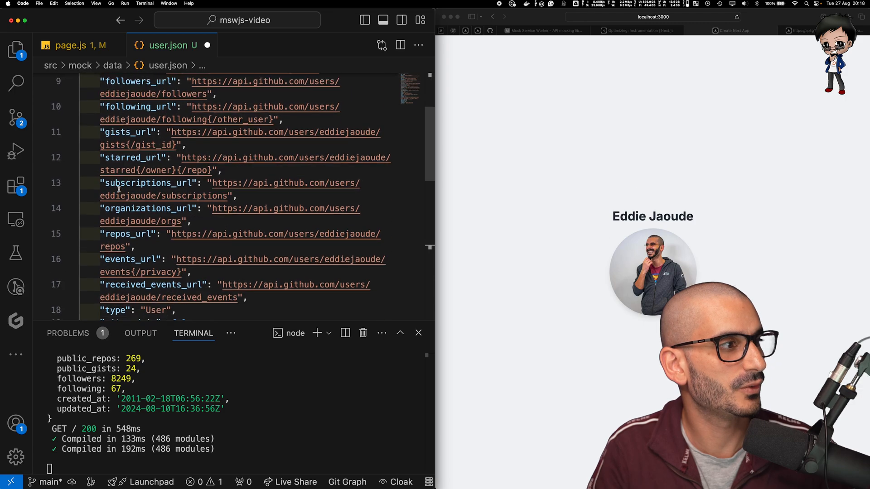
scroll("down", 3)
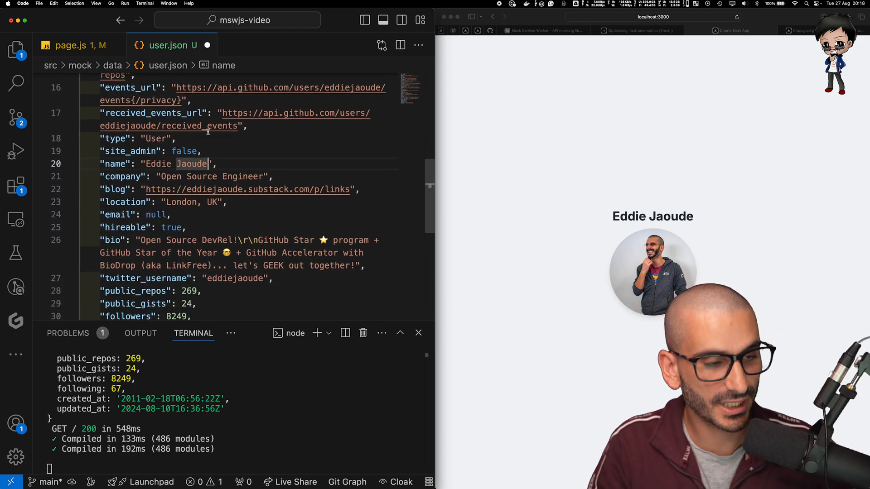
type("(mock)")
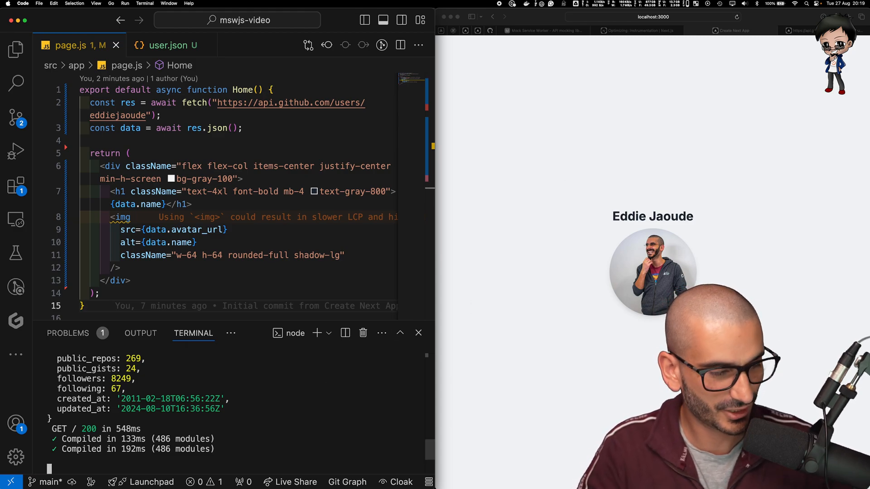
Install msw@latest and create handlers.js inside the mock folder.
type("npm install")
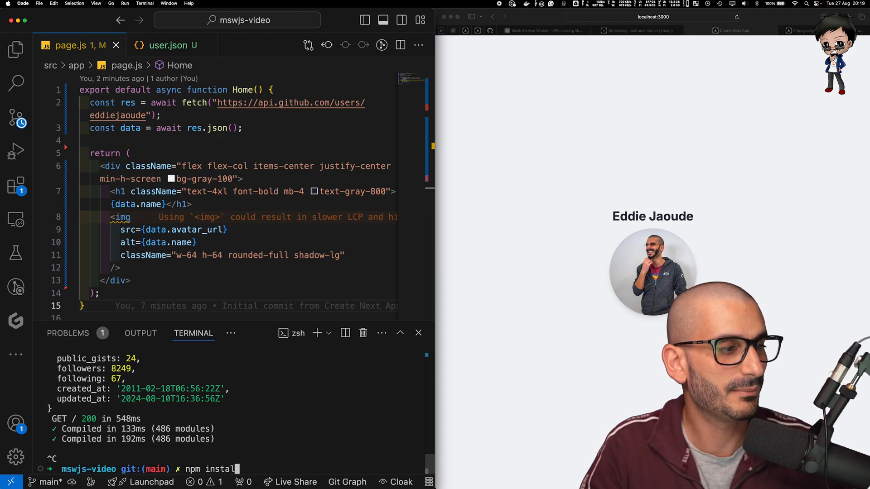
type("msw@latest -")
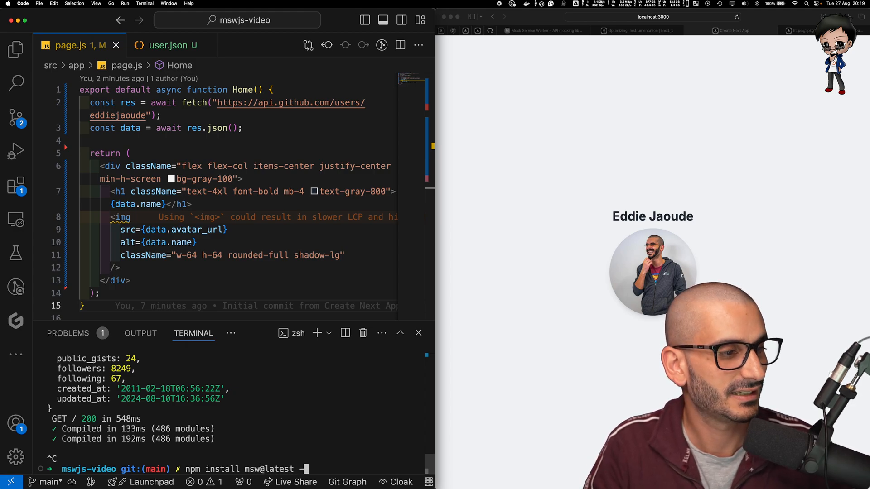
key("Enter")
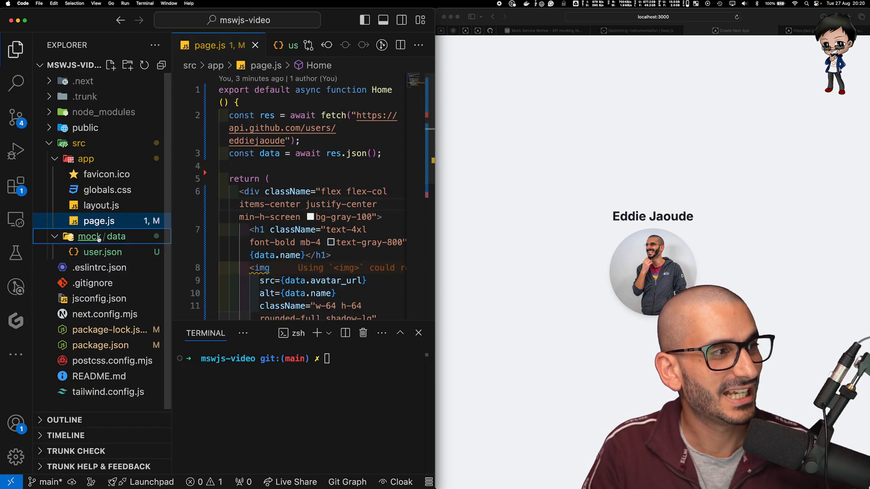
left_click(89, 237)
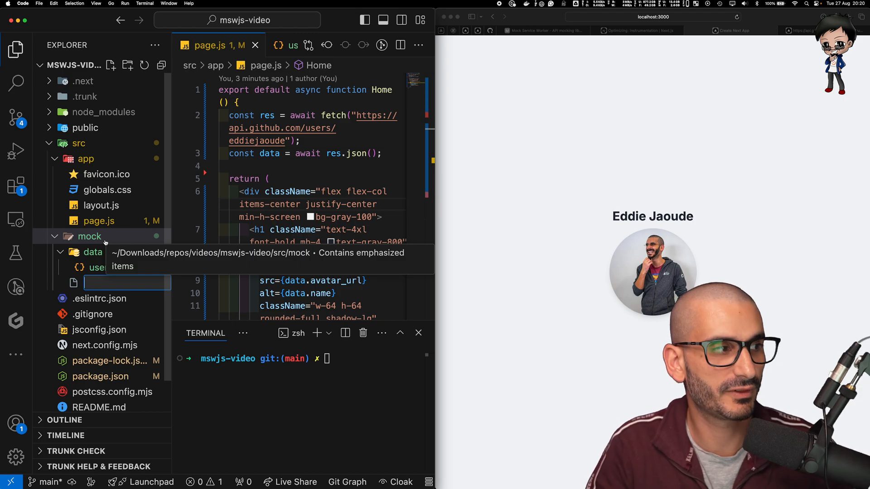
type("handlers")
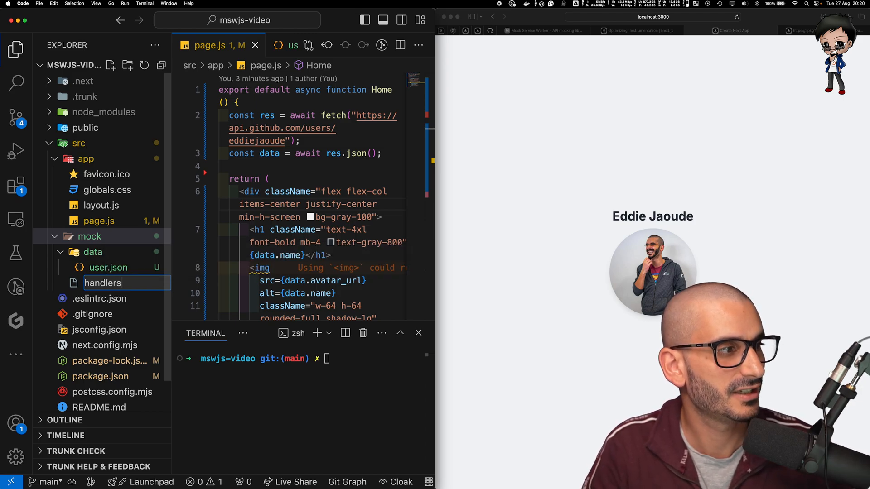
key("Enter")
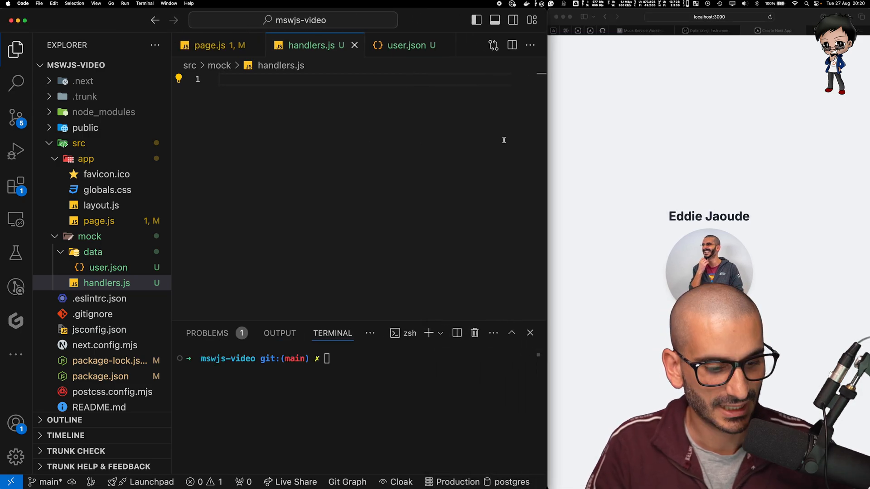
Import http and HttpResponse from msw and user from ./data/user, and declare the handlers array.
type("import {}")
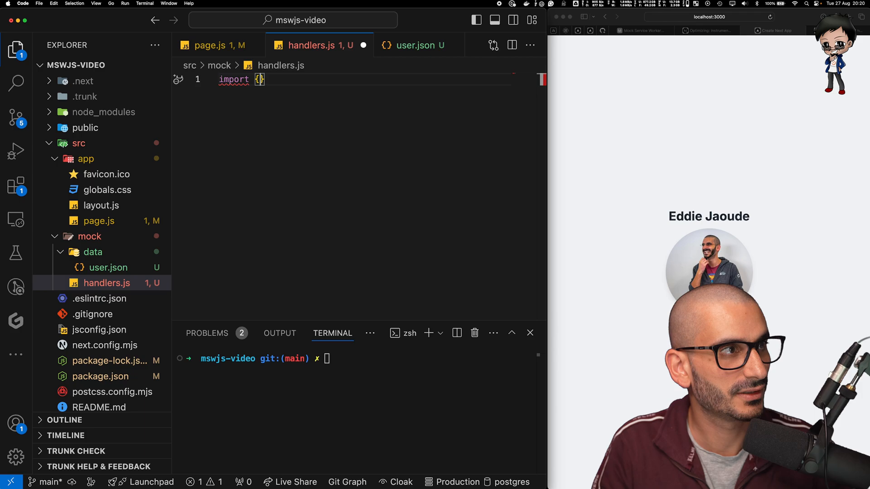
type("http:")
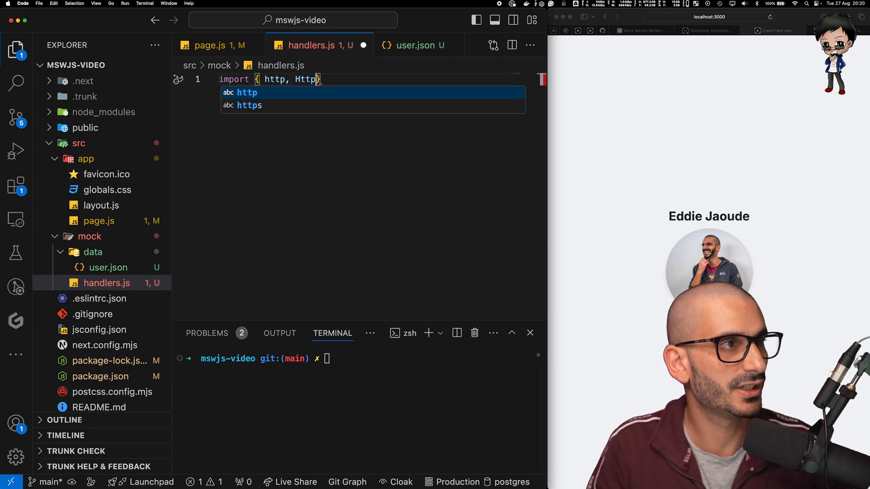
type("Response")
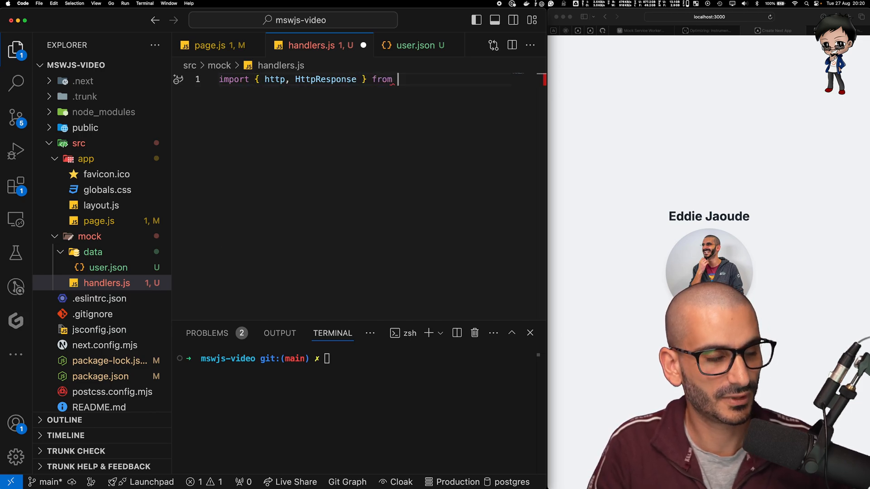
type("\"msw\"")
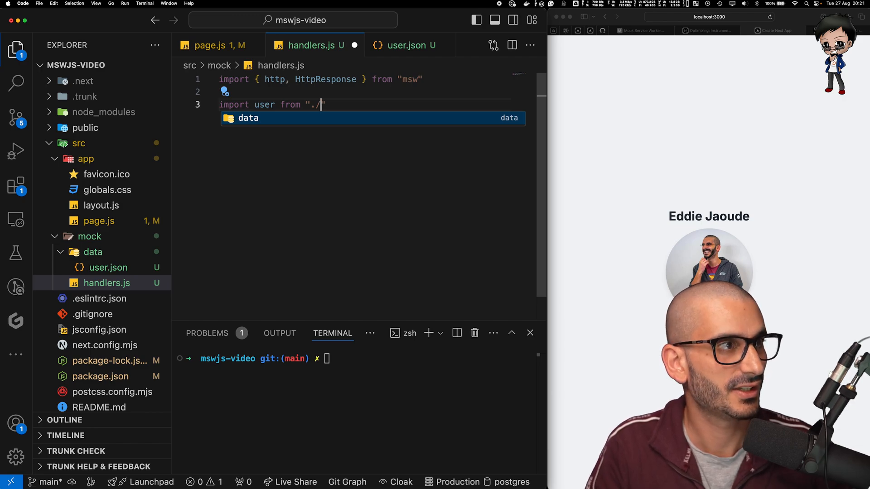
type("data")
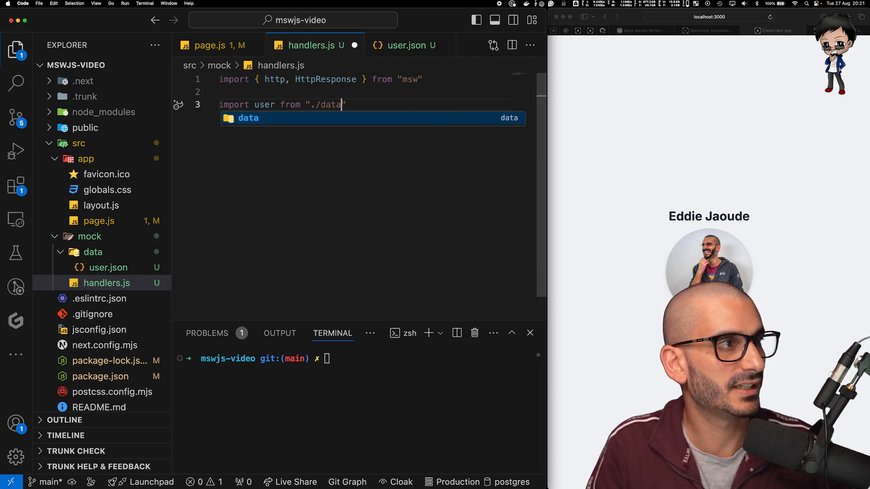
type("/user\"")
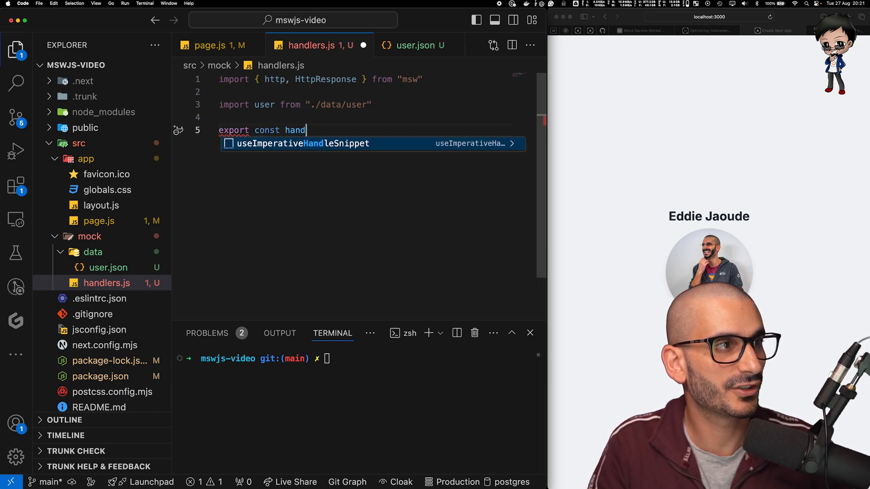
type("lers = []")
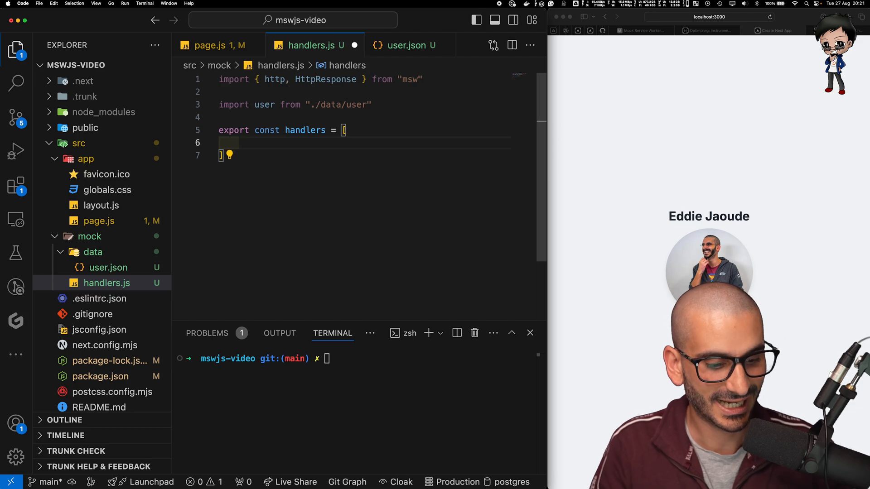
Add an http.get handler for api.github.com/users/eddiejaoude returning HttpResponse.json(user).
type("http.")
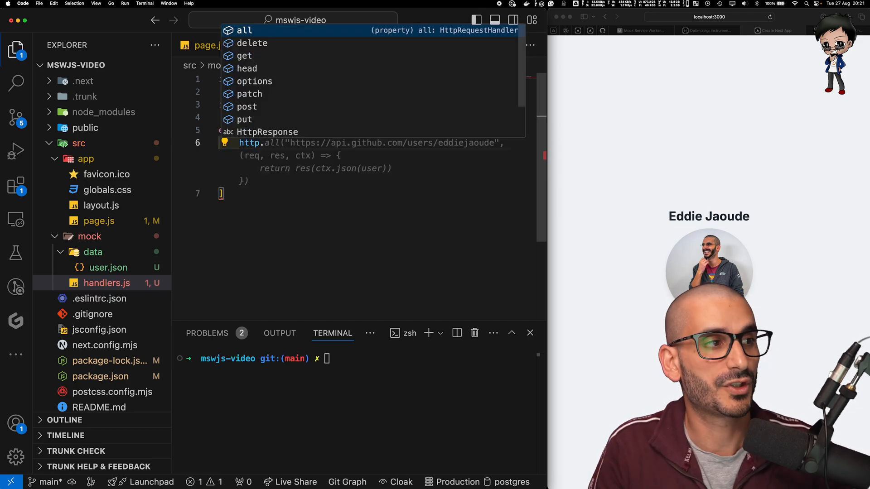
type("get(")
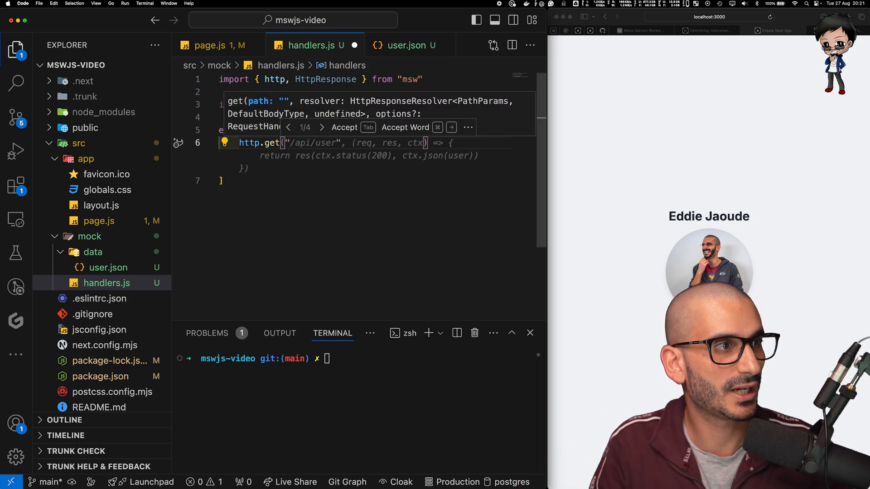
type("\"https://api.github.com/users/eddiejaoude\"")
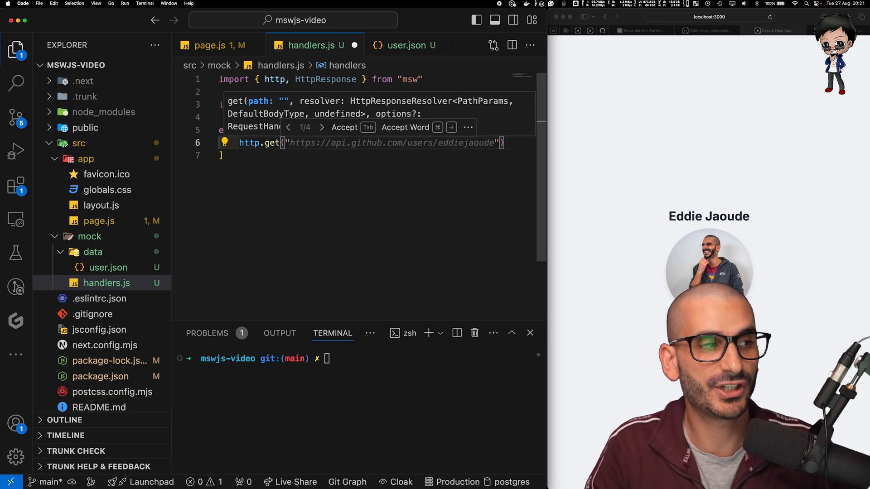
type("https://api.git")
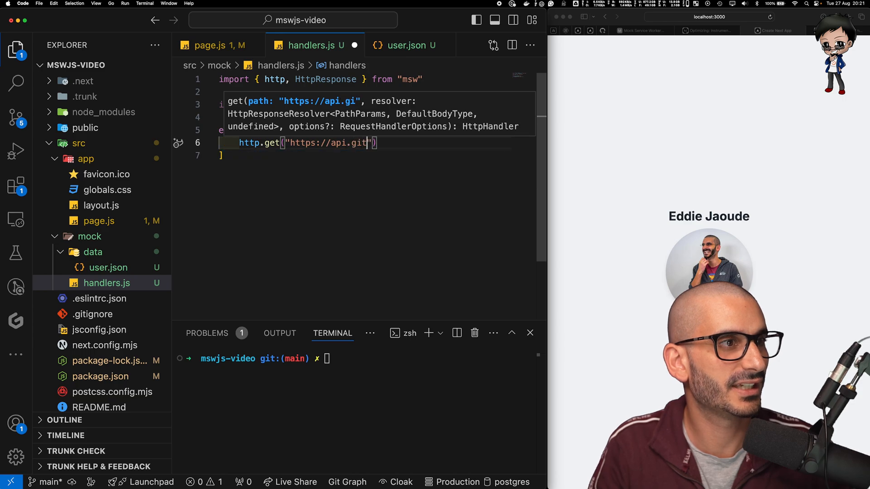
type("hub.com/users/eddiejaoude")
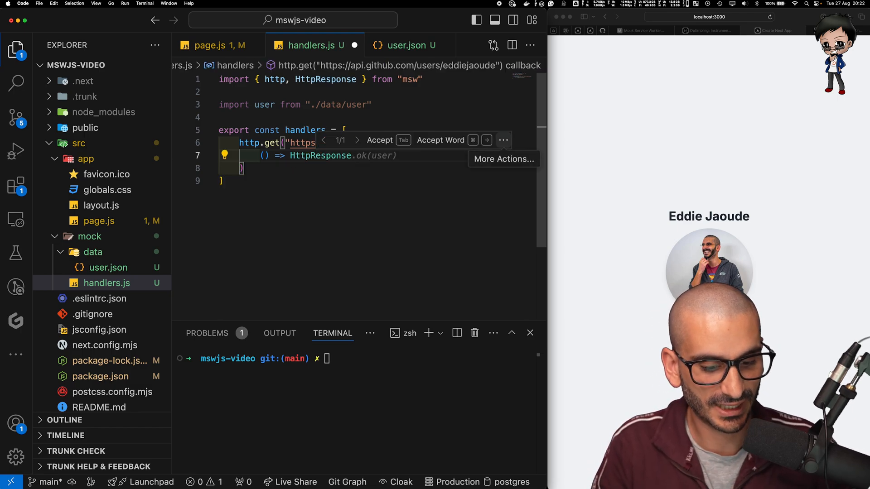
type("json(user")
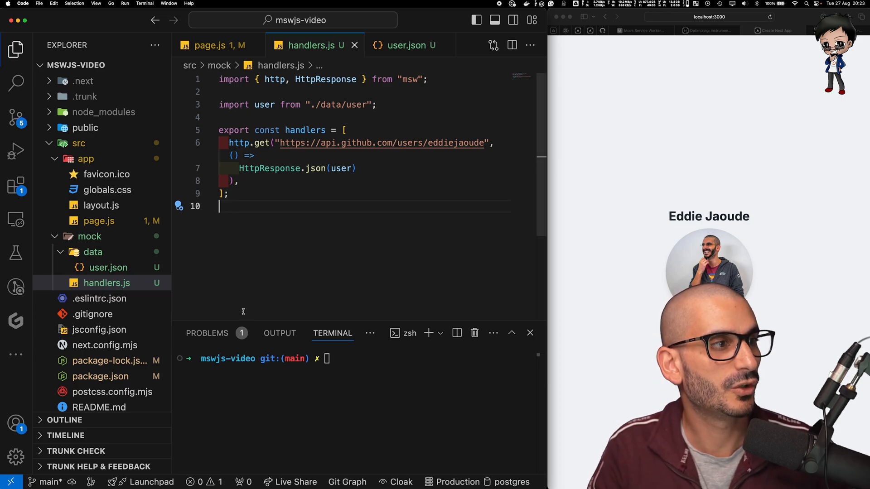
Create mock/node.js importing setupServer from msw/node and handlers from ./handlers.
right_click(89, 235)
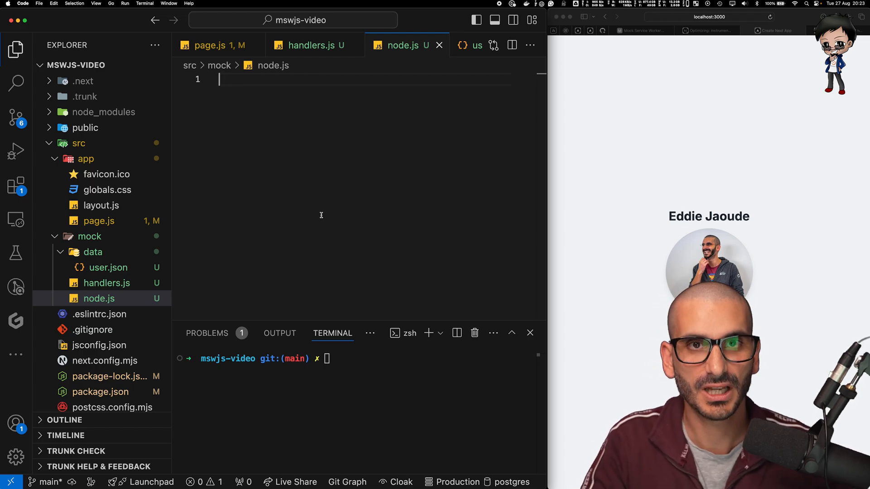
type("import")
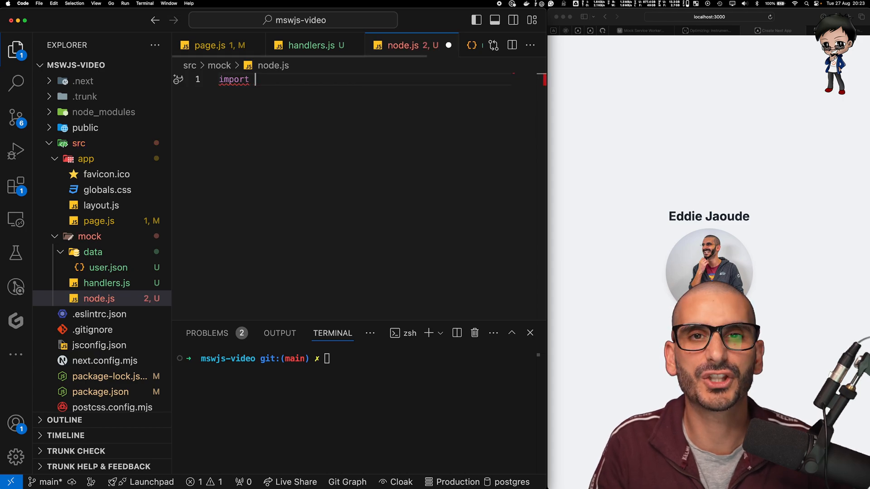
type("{ setupServer")
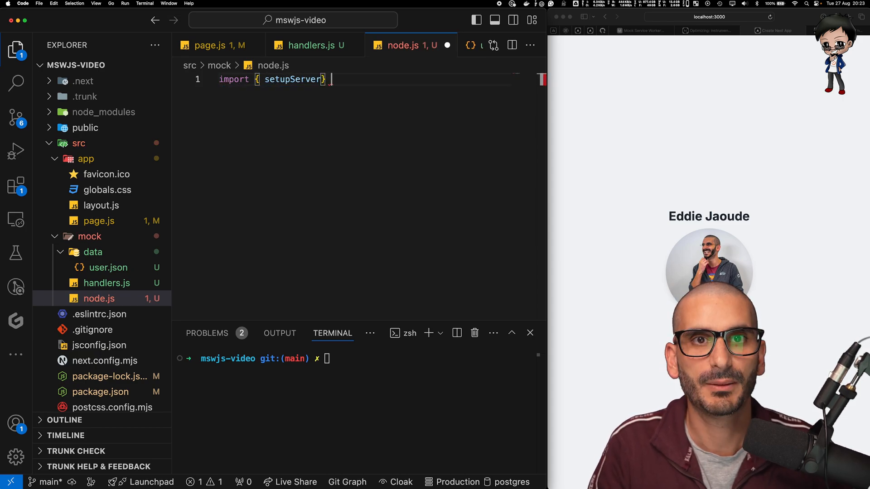
type("from \"\"")
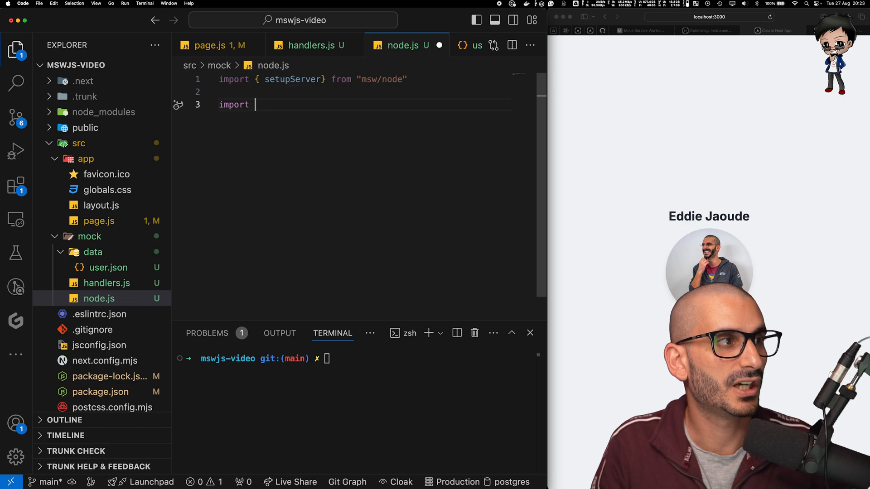
type("{ handlers } from \"./handlers")
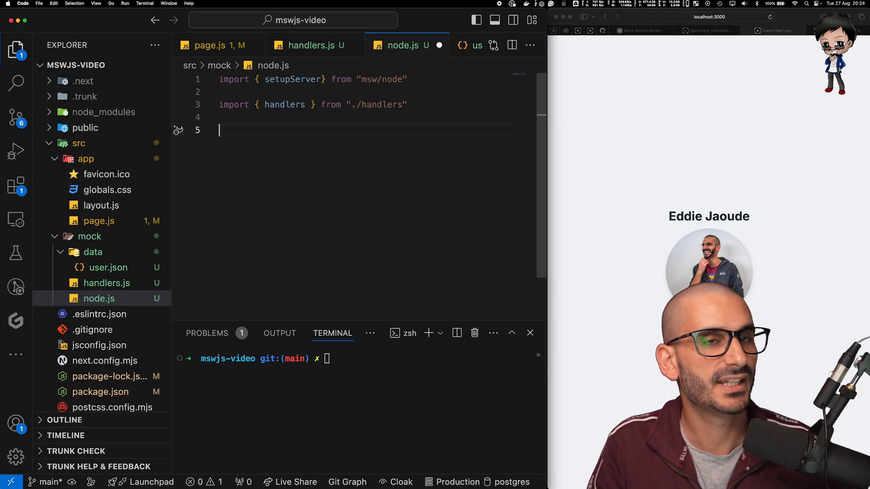
Export const server = setupServer(...handlers).
type("export const")
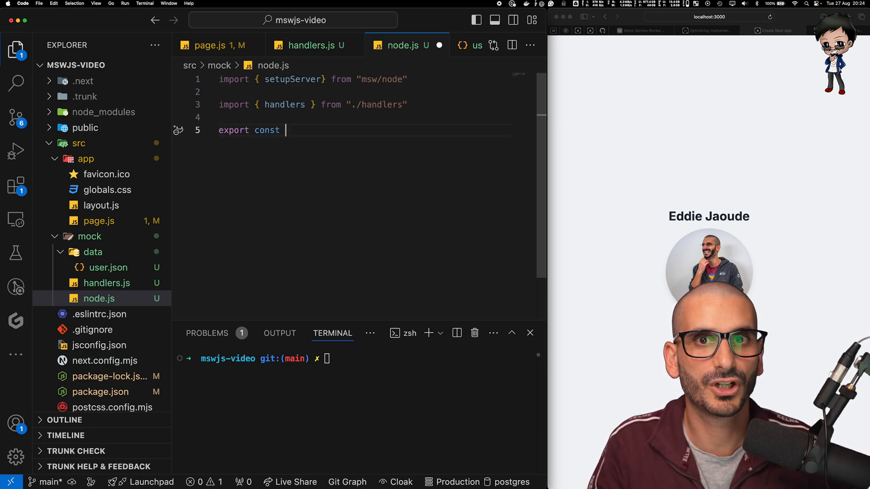
type("server =")
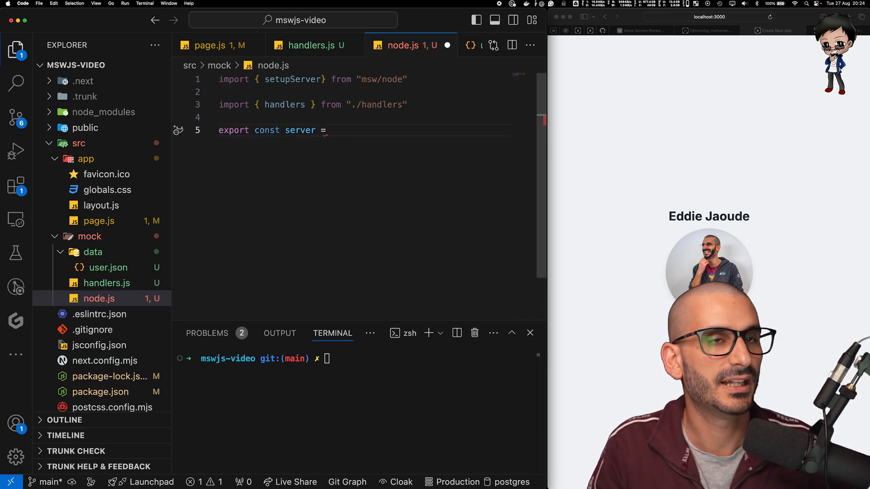
type("setupServer(")
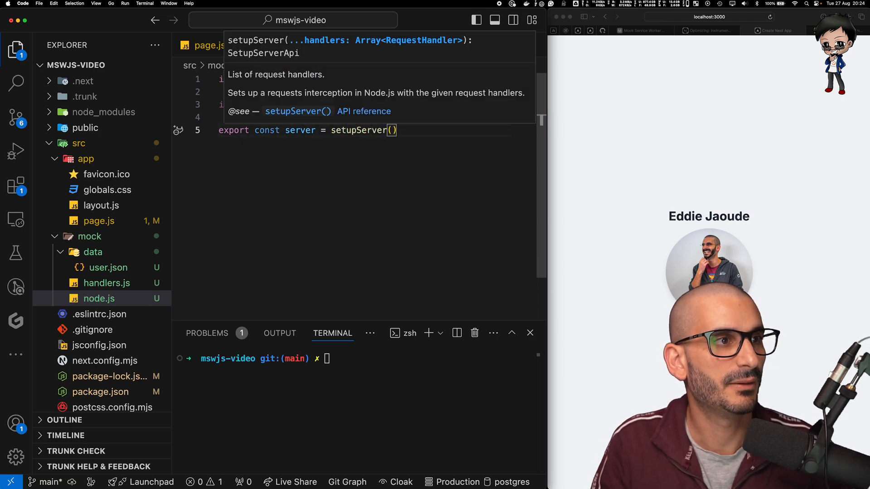
type("...handlers")
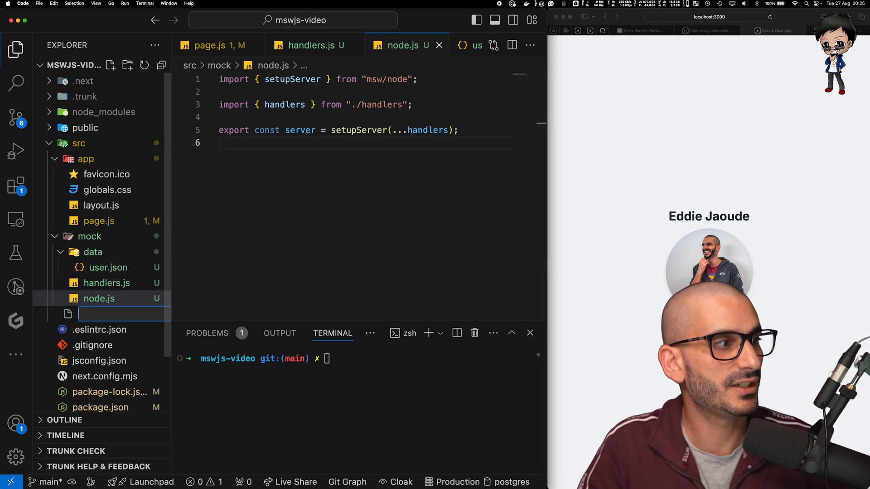
Create src/instrumentation.js exporting register() guarded by process.env.NEXT_RUNTIME === "nodejs".
type("instrut")
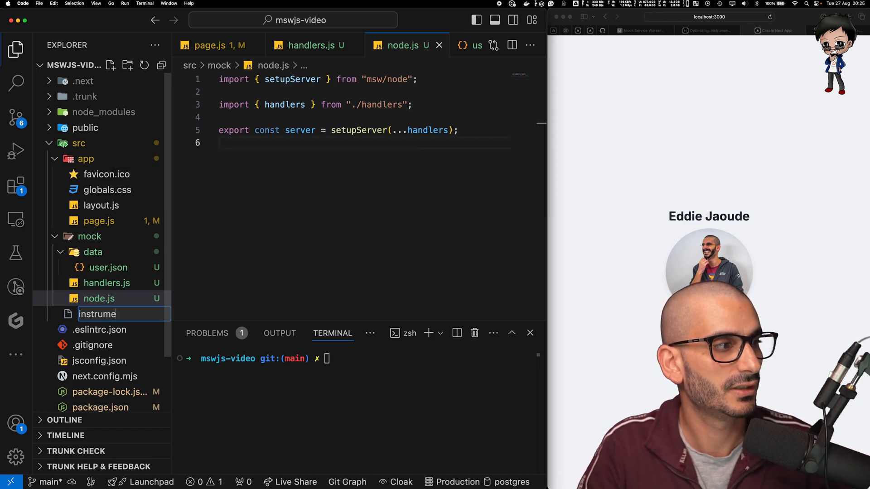
key("Enter")
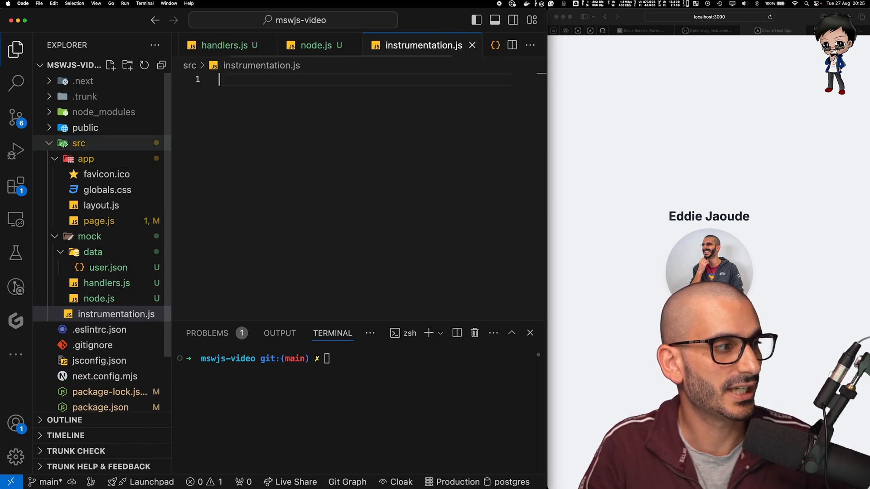
type("export async function regi")
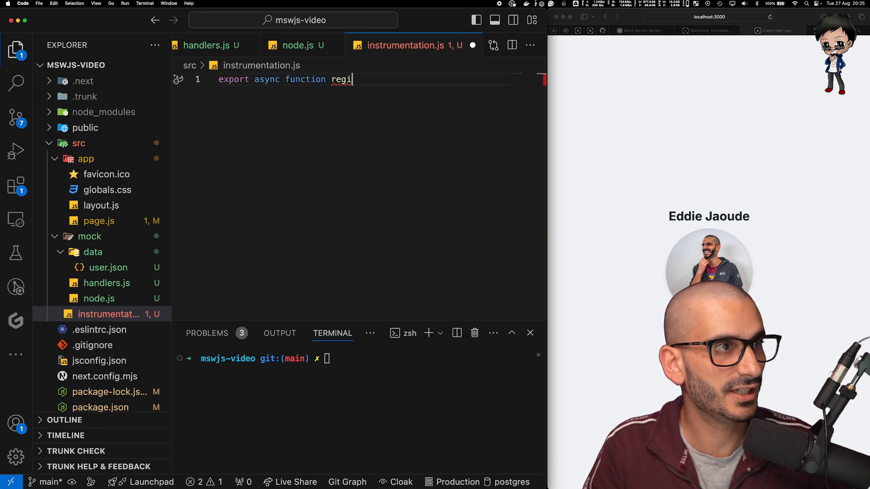
type("ster() {")
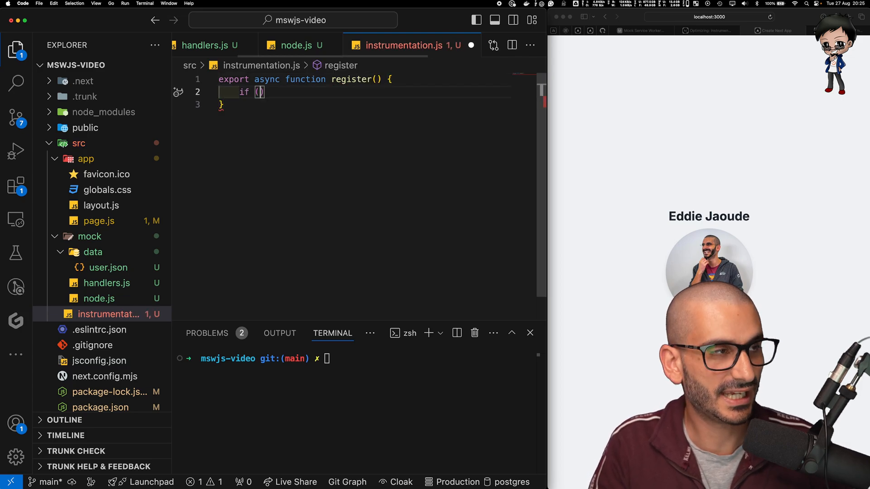
type("process.")
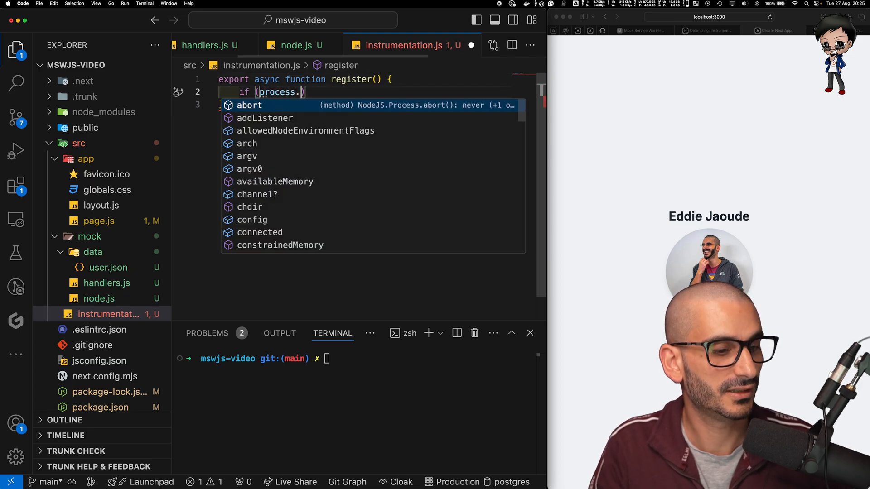
type("env.NEXT_")
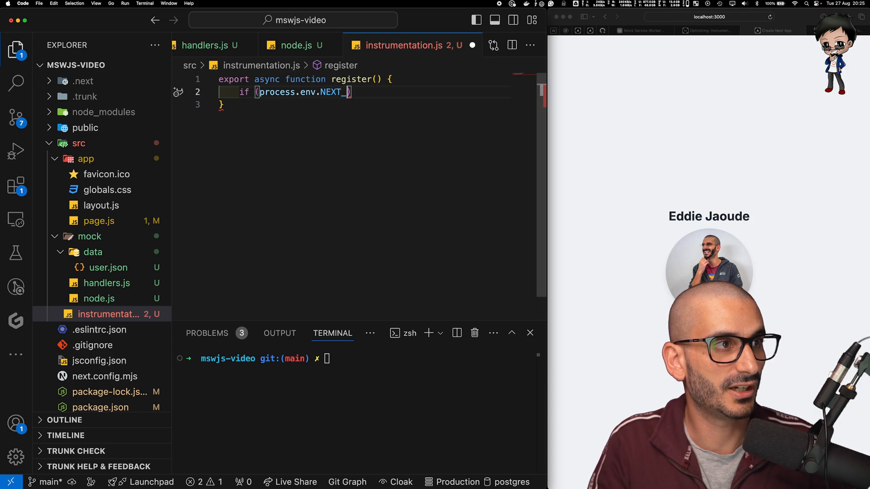
type("RUNTIME === \"\"")
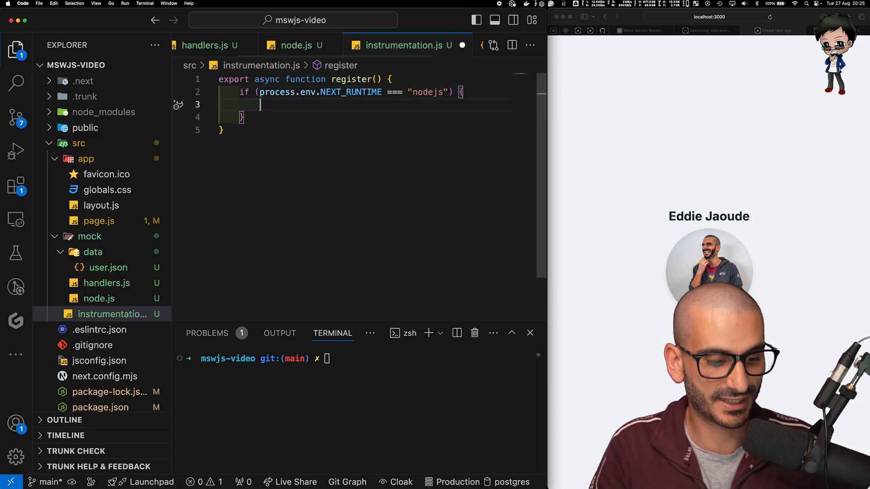
type("const p")
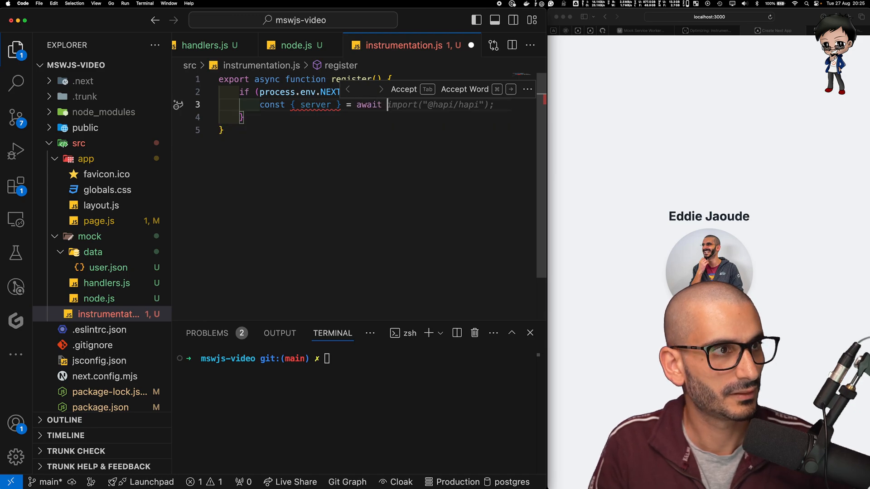
type("\"../../server/index.js\"")
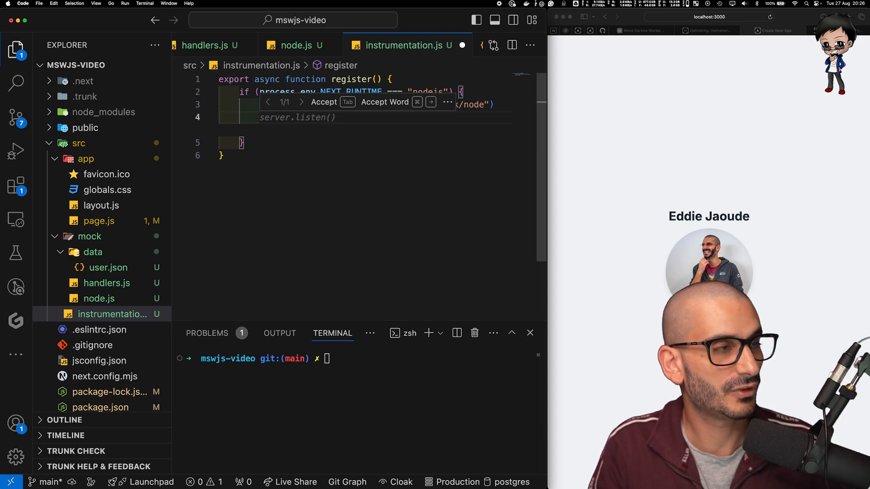
key("Tab")
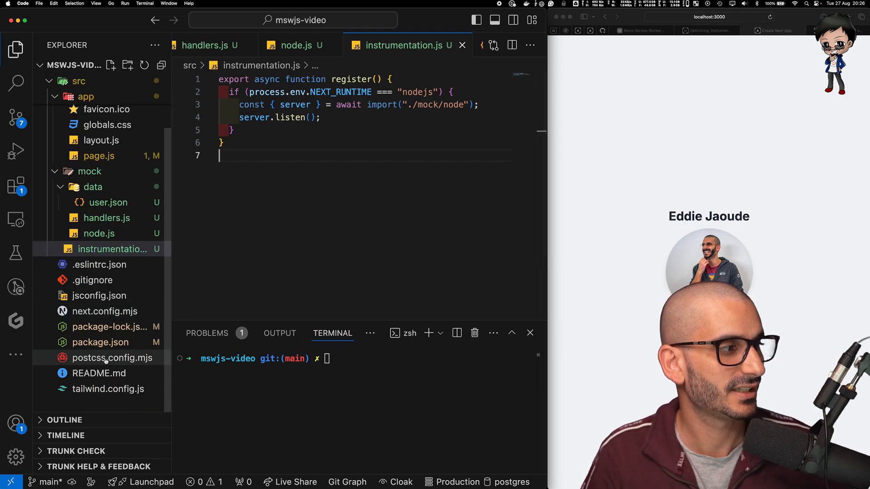
In next.config.mjs add experimental: { instrumentationHook: true } and return to instrumentation.js.
left_click(105, 311)
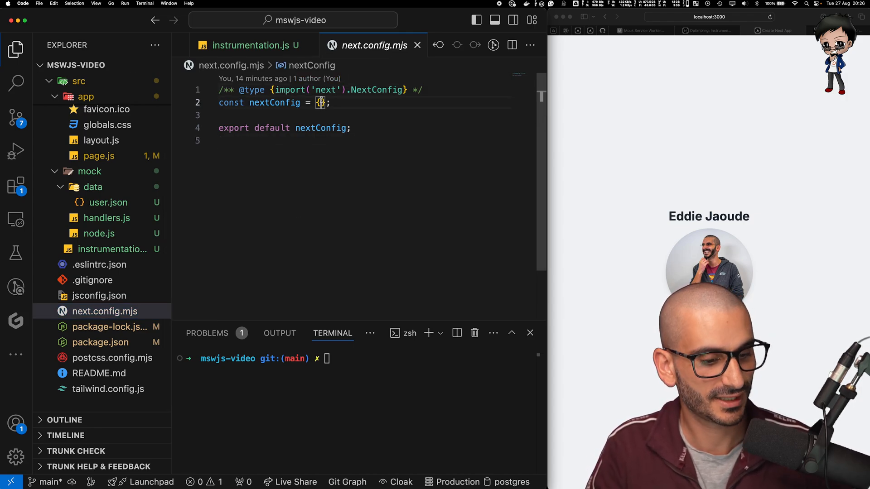
type("experimental")
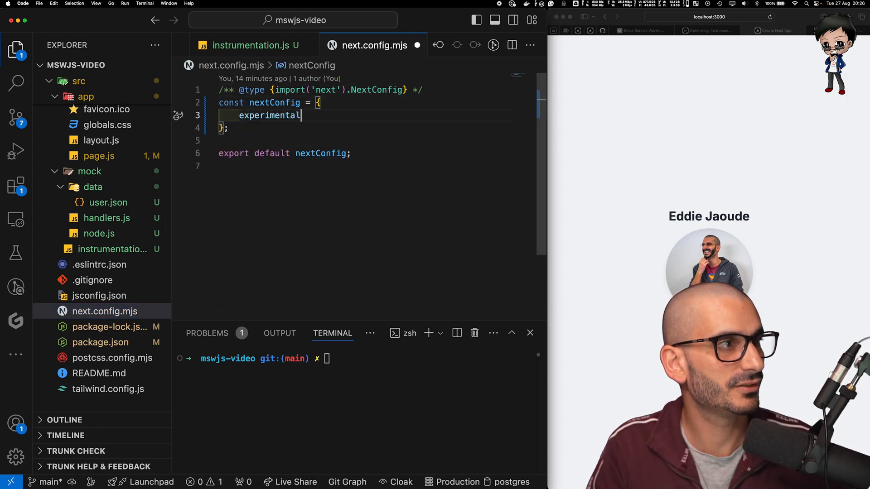
type(": {")
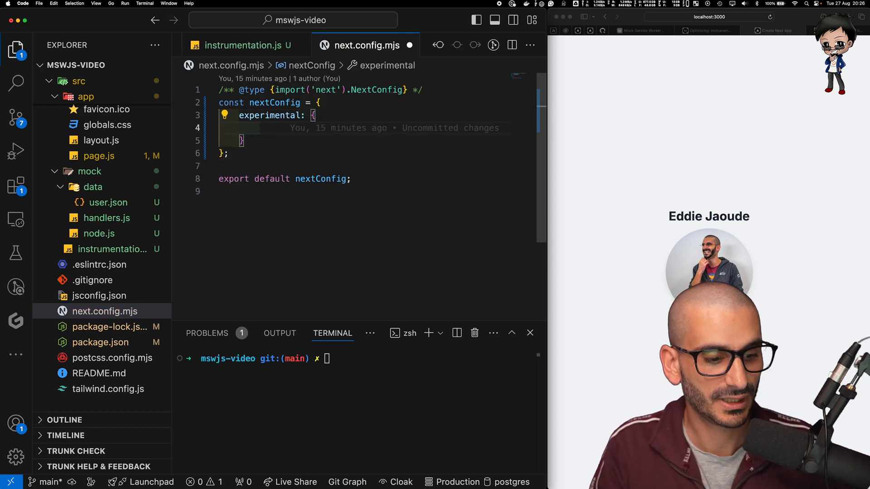
type("instrumentationHook:")
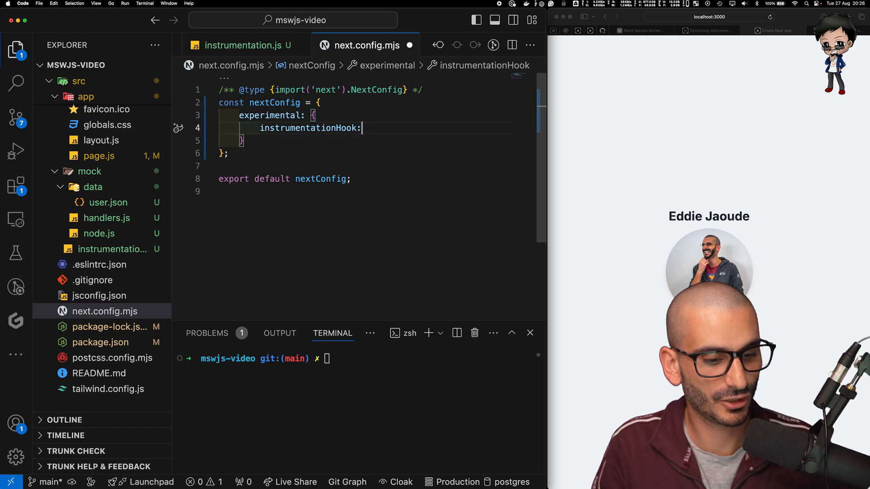
type("true,")
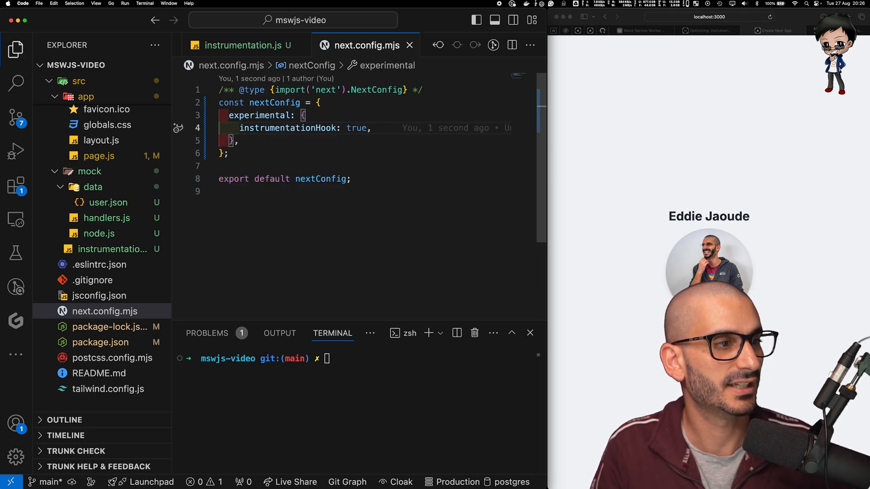
left_click(243, 45)
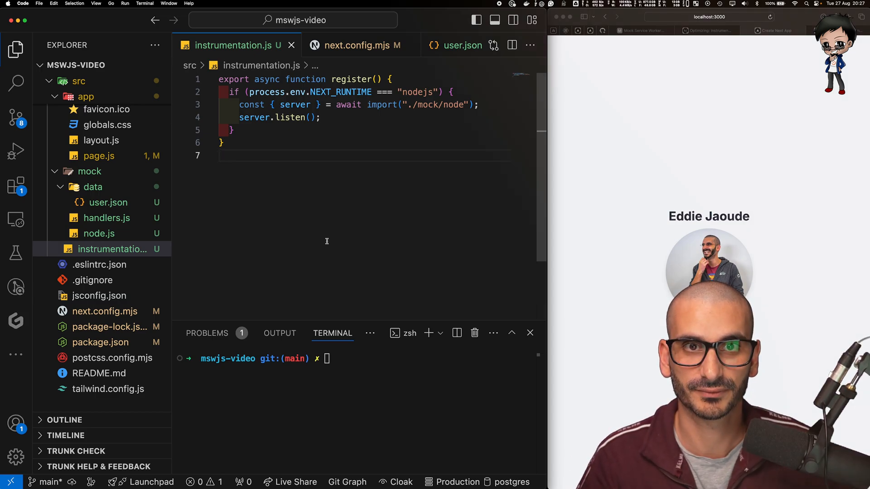
Run 'npm run dev' in the terminal so the page shows 'Eddie Jaoude (mock)' and MSW logs font warnings.
type("npm")
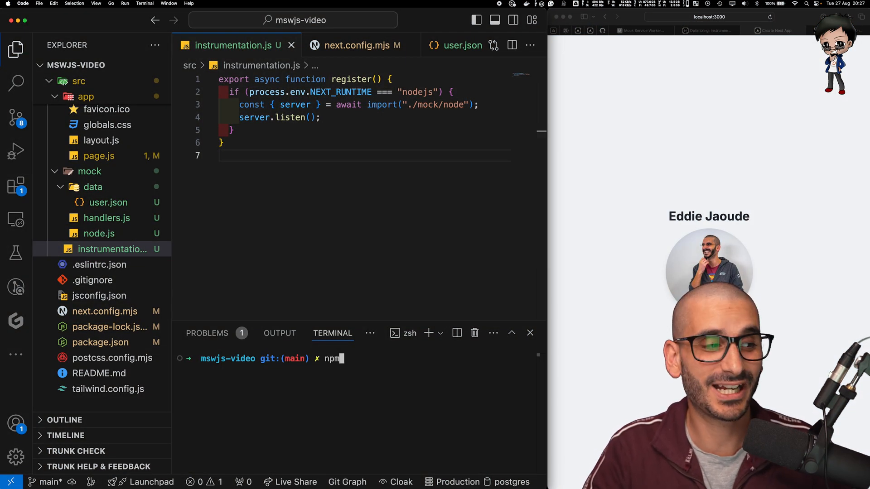
type("run dev")
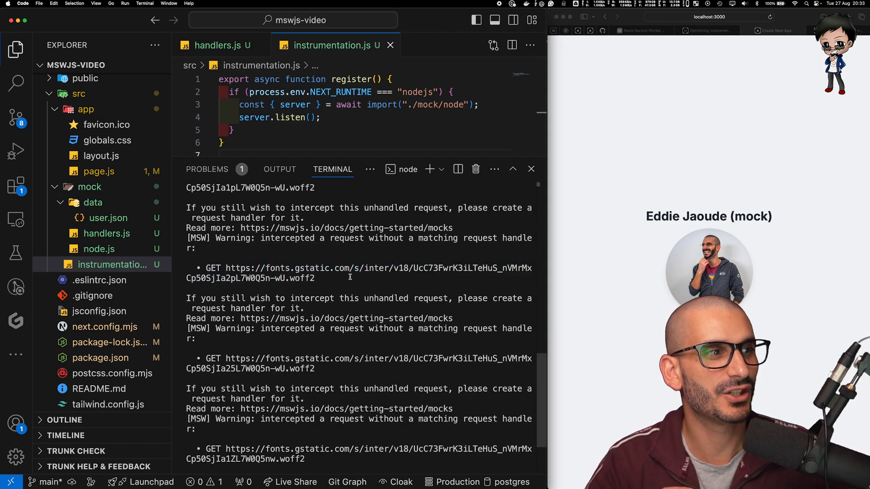
scroll("down", 3)
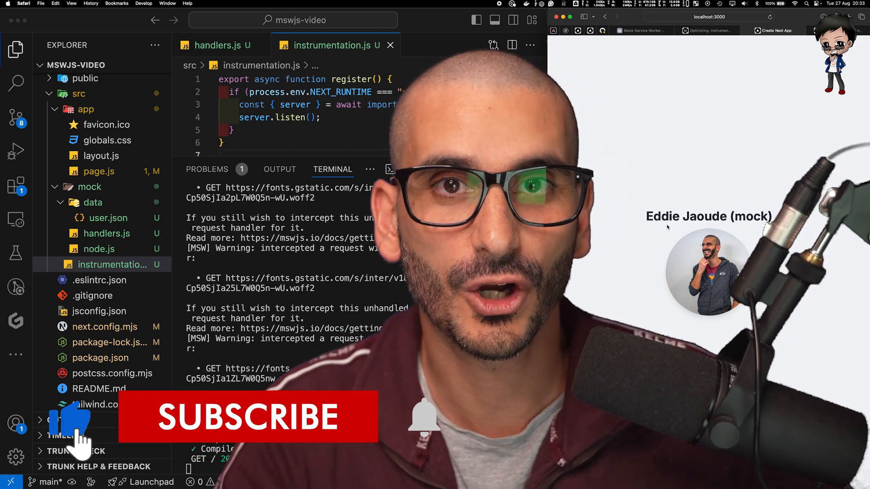
left_click(246, 417)
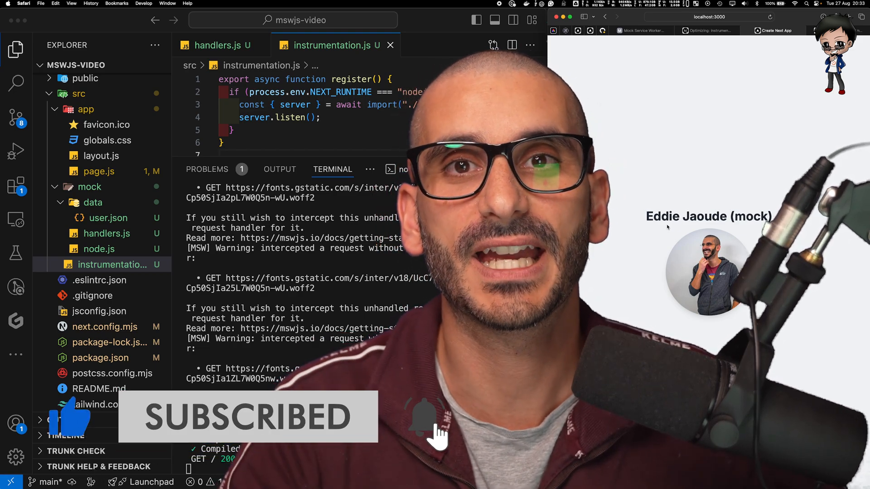